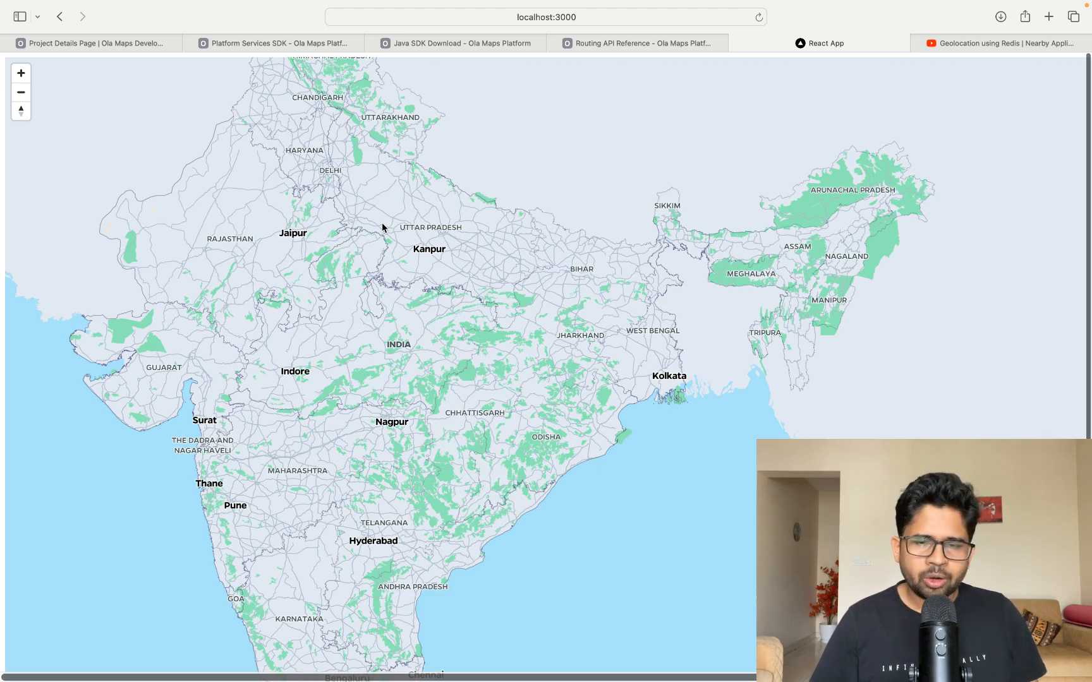
Review the demo project's credentials, then bring up the Ola Map Services Java SDK docs
click(91, 43)
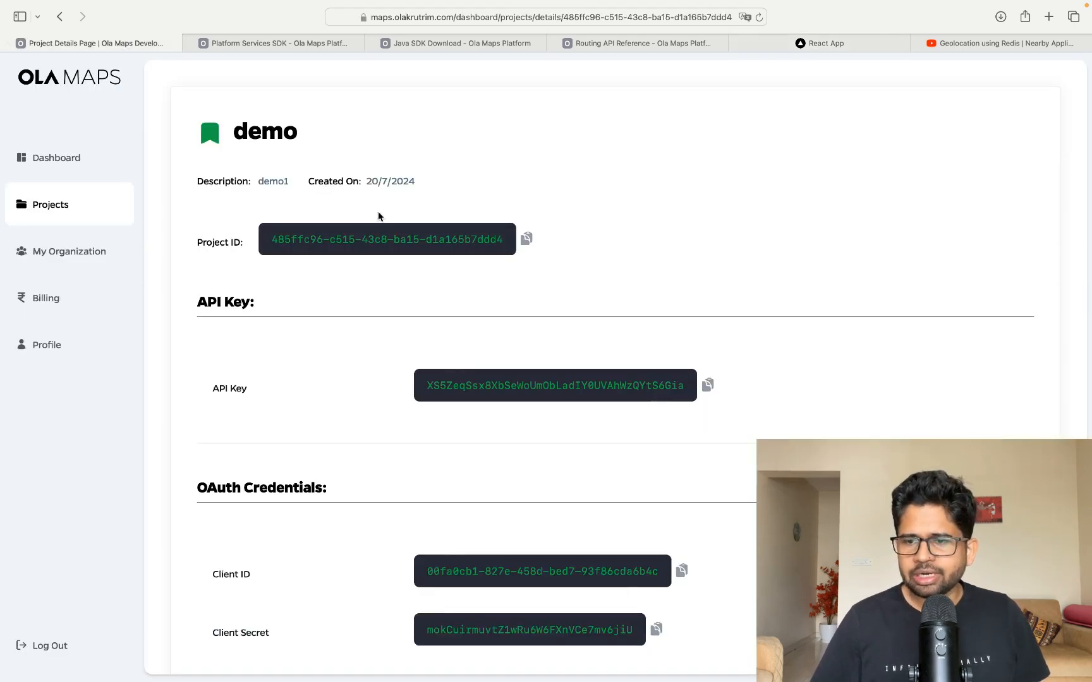
scroll(down, 3)
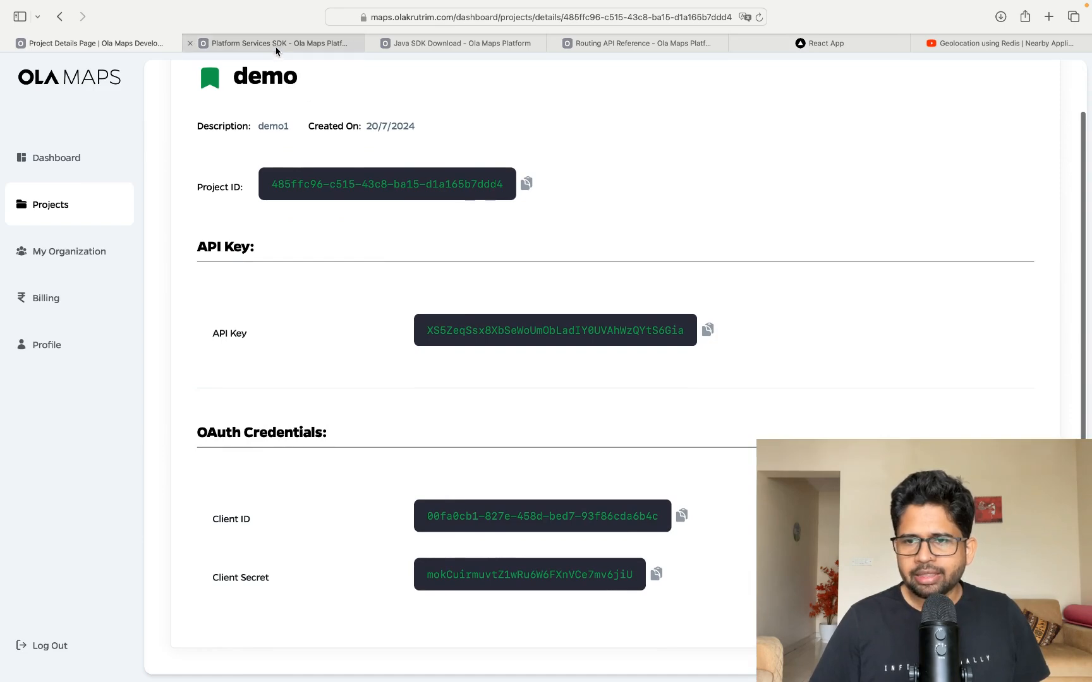
click(273, 43)
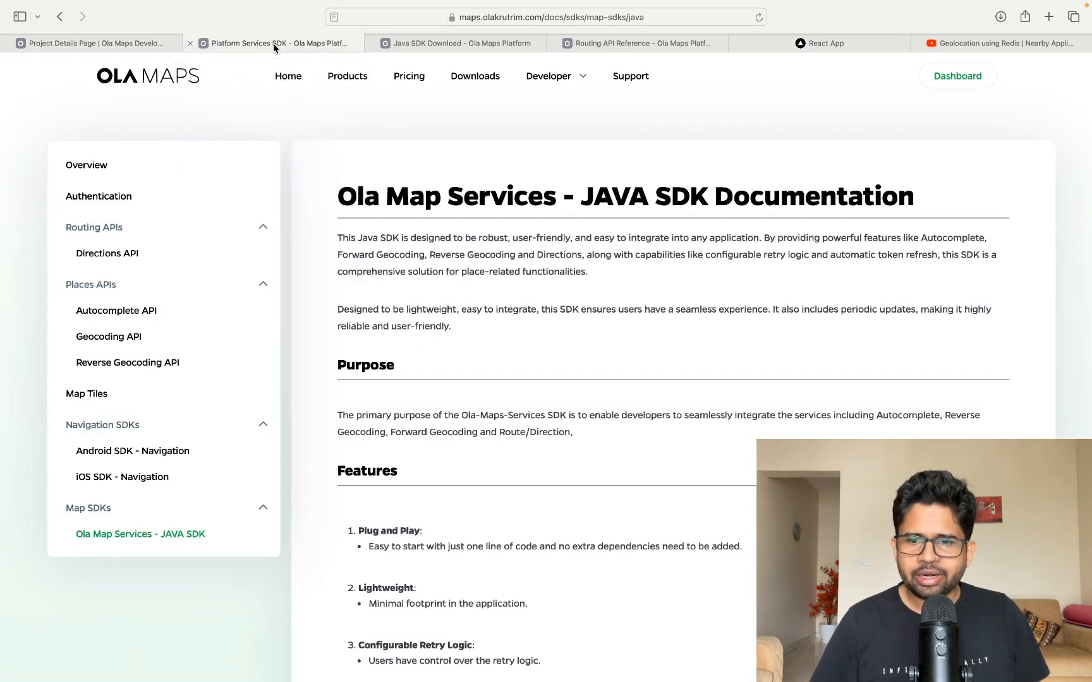
mouse_move(275, 280)
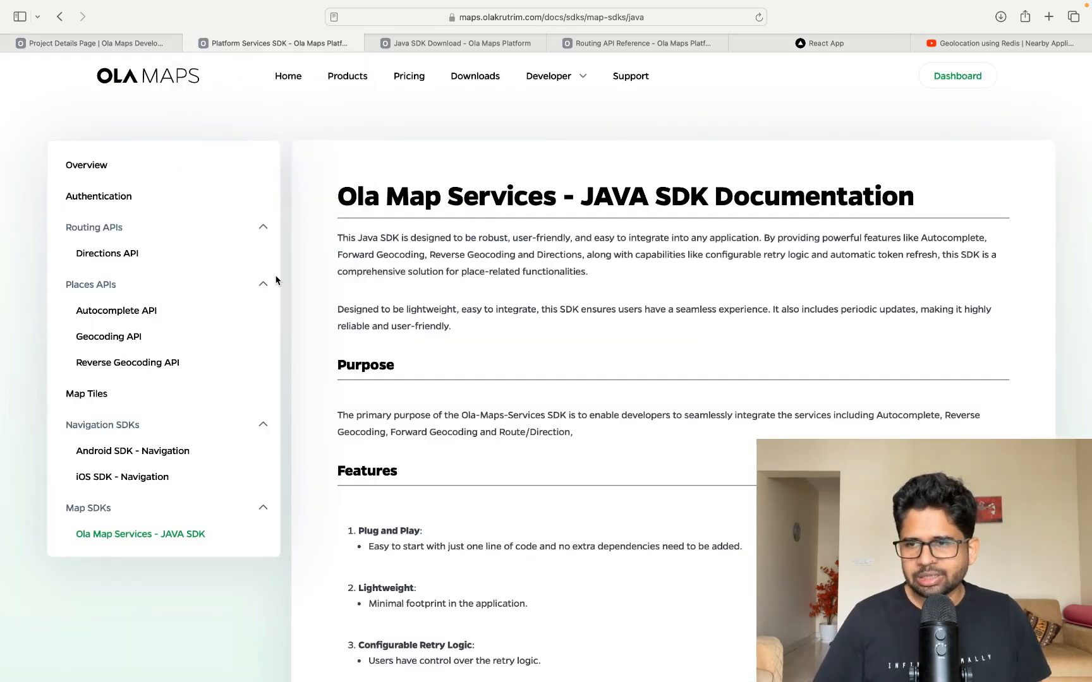
mouse_move(681, 163)
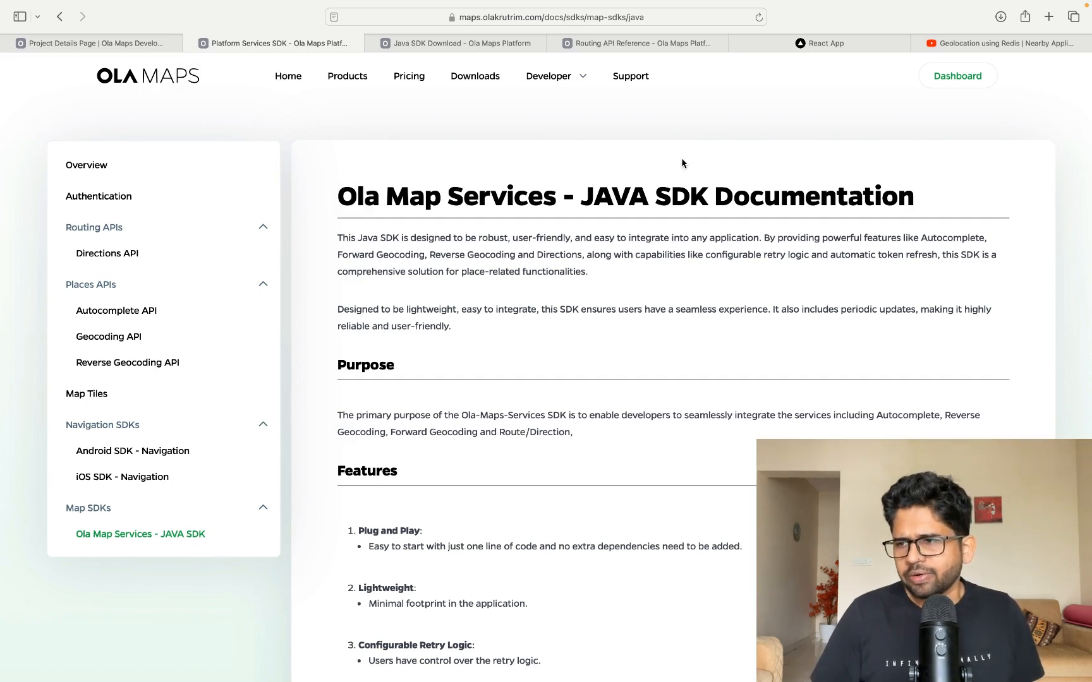
mouse_move(708, 63)
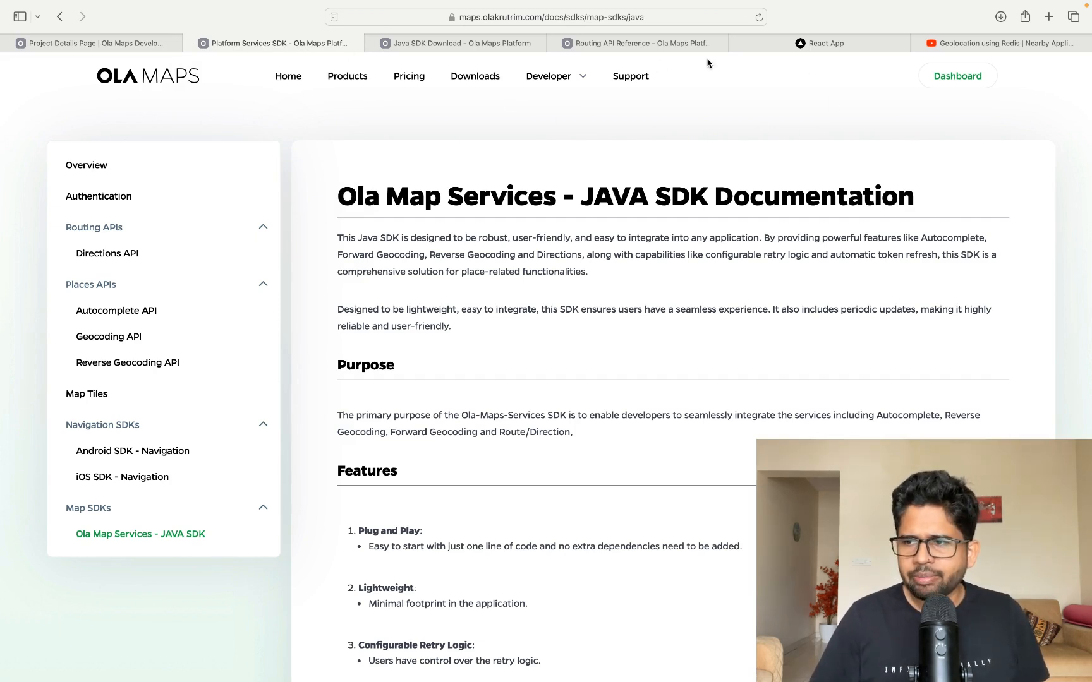
mouse_move(1003, 42)
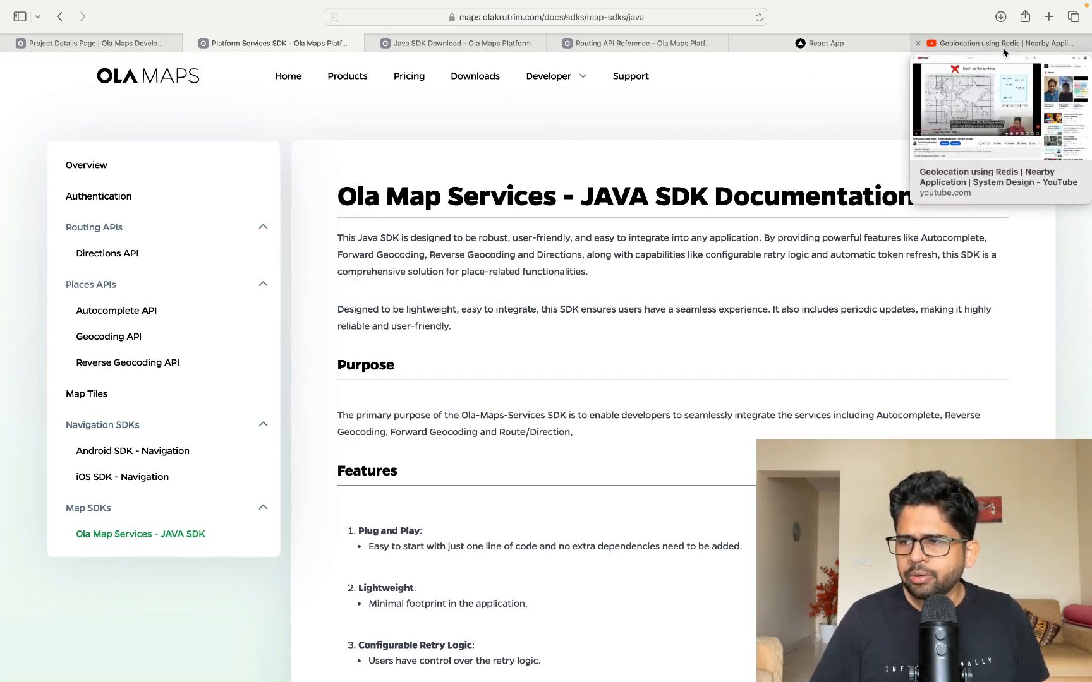
Watch the Geolocation using Redis video through its flat-earth and Haversine formula slides
click(996, 43)
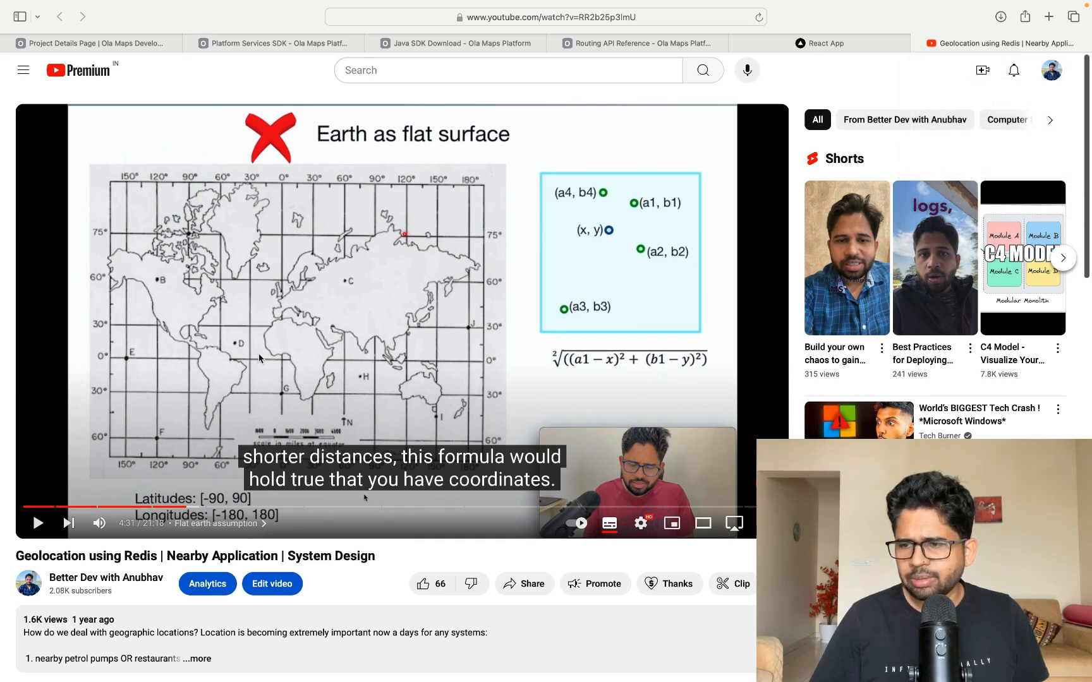
mouse_move(314, 288)
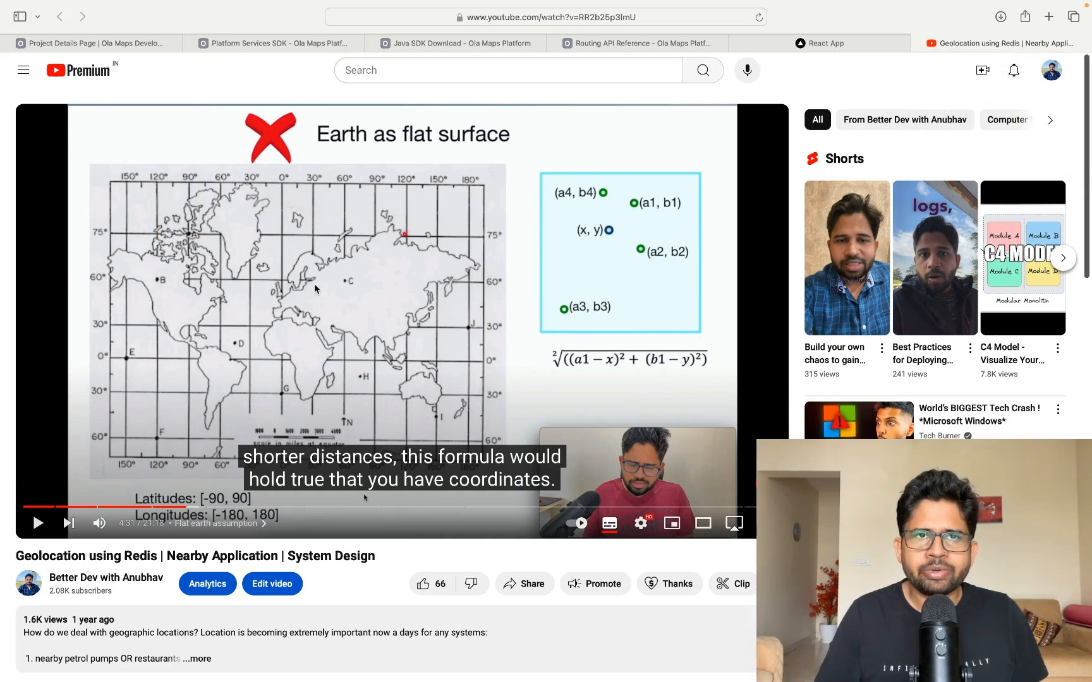
mouse_move(555, 371)
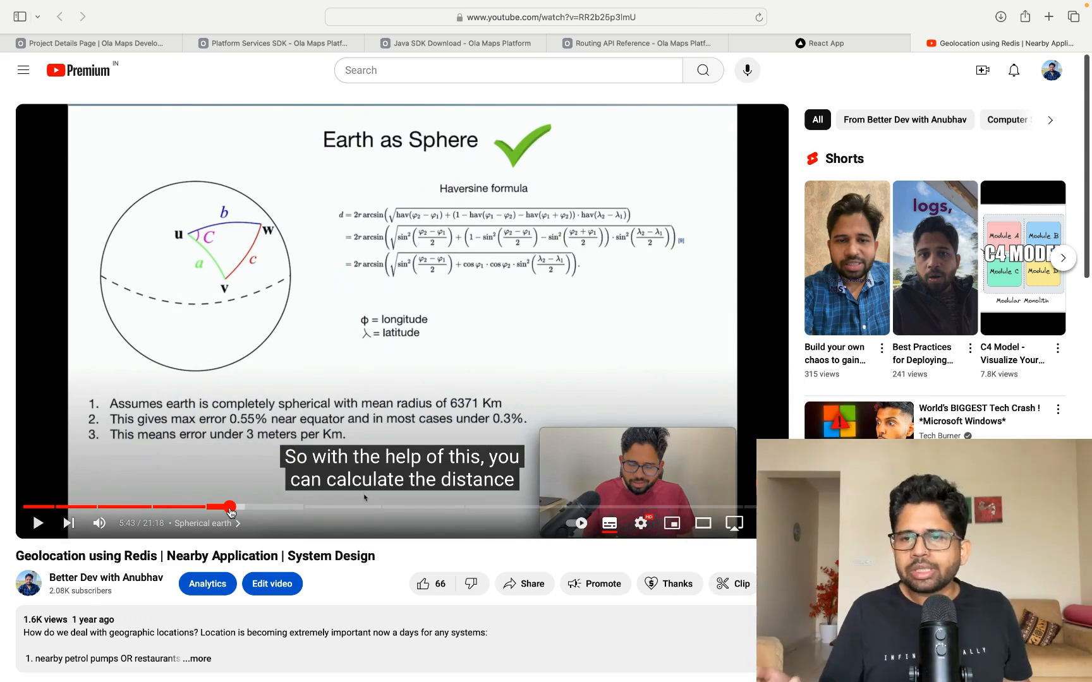
mouse_move(355, 299)
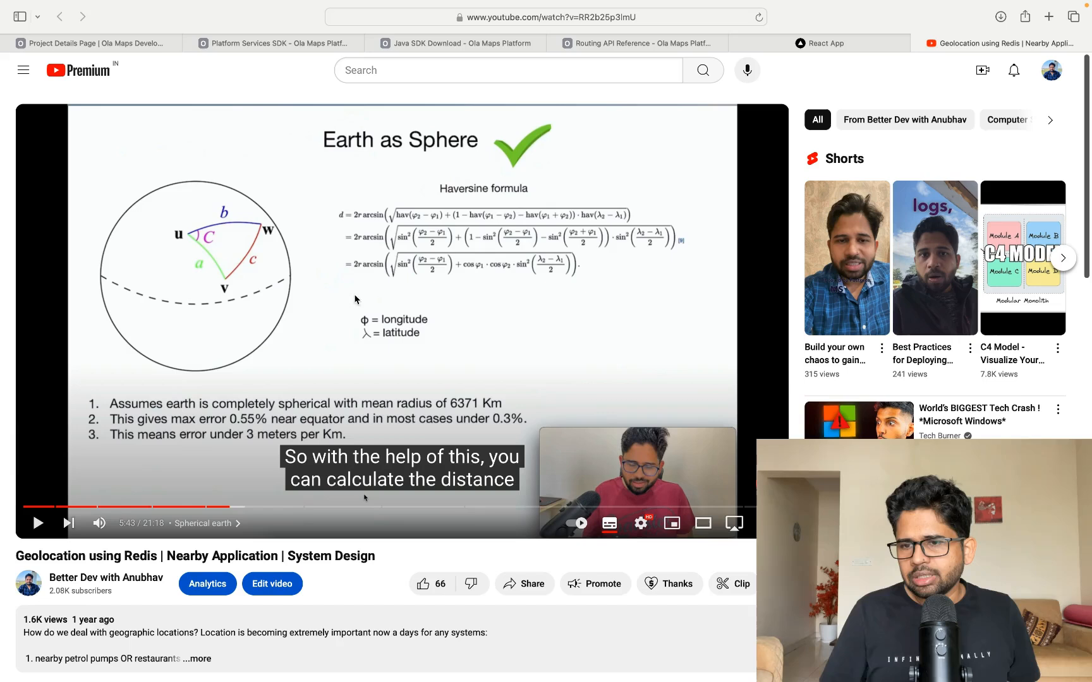
mouse_move(456, 42)
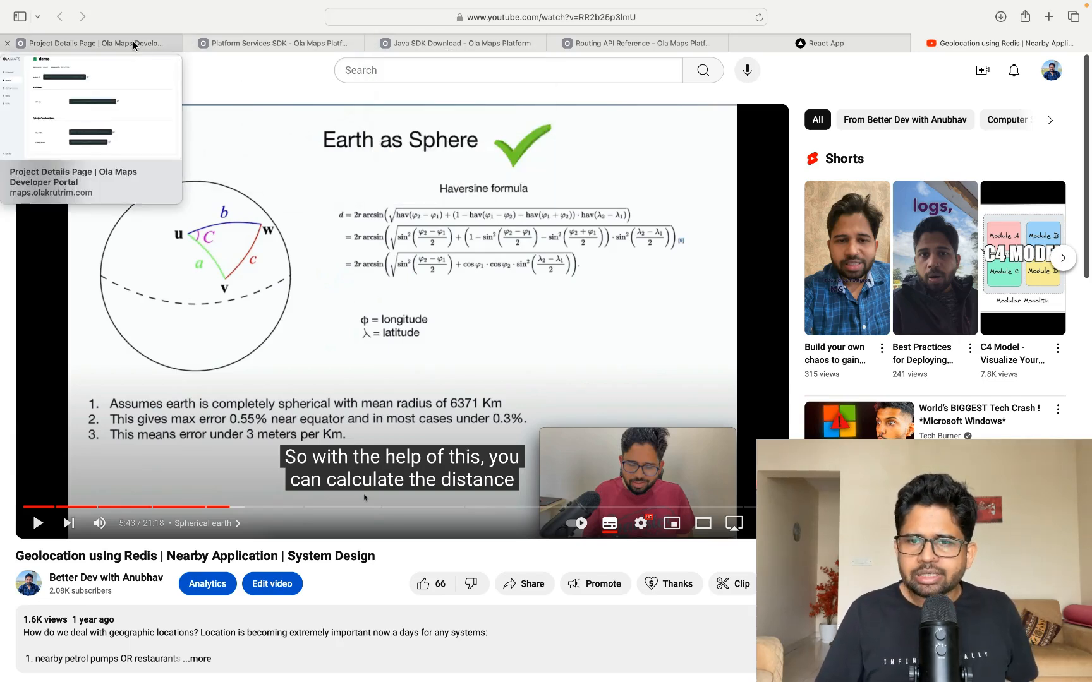
Go from the demo project's details to the Dashboard, then to the projects list
click(90, 43)
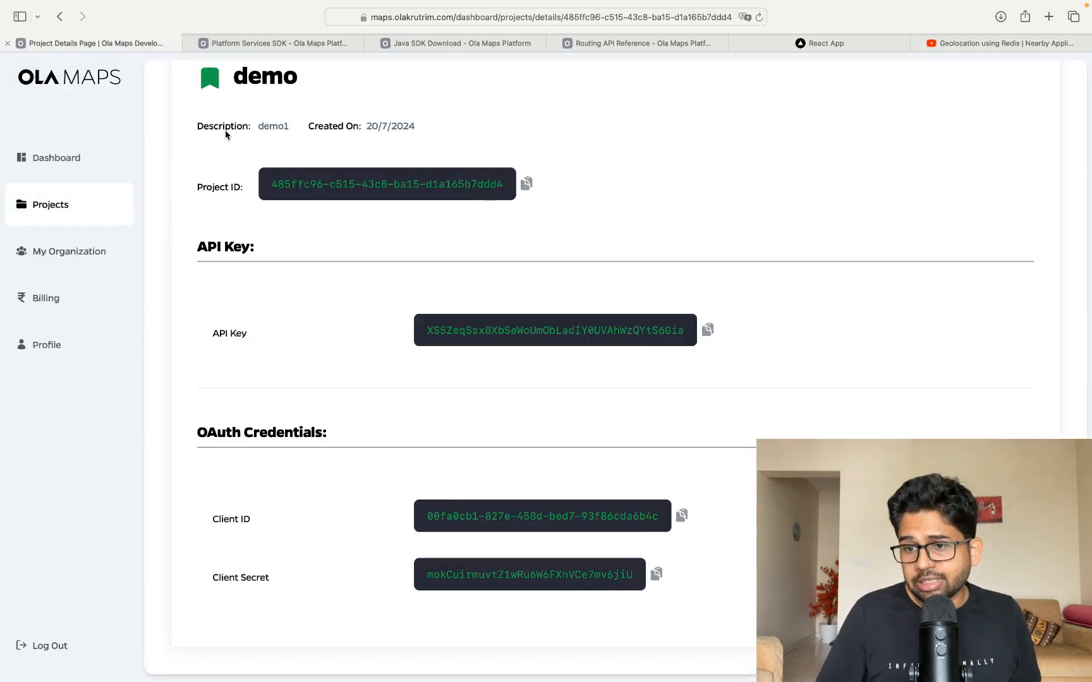
click(56, 158)
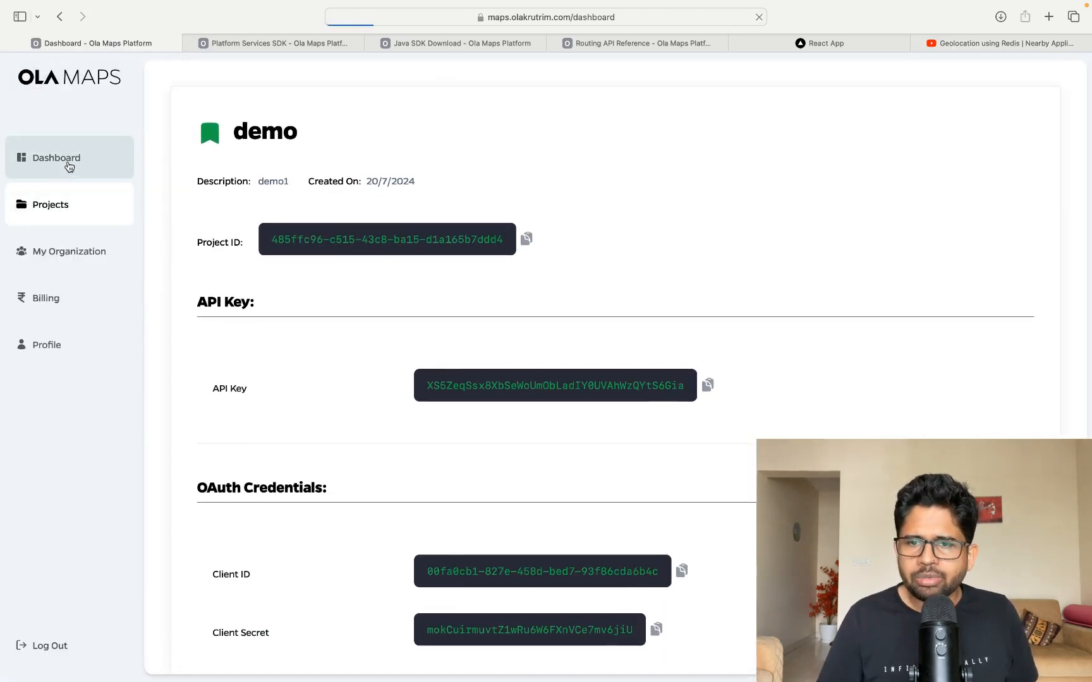
click(57, 157)
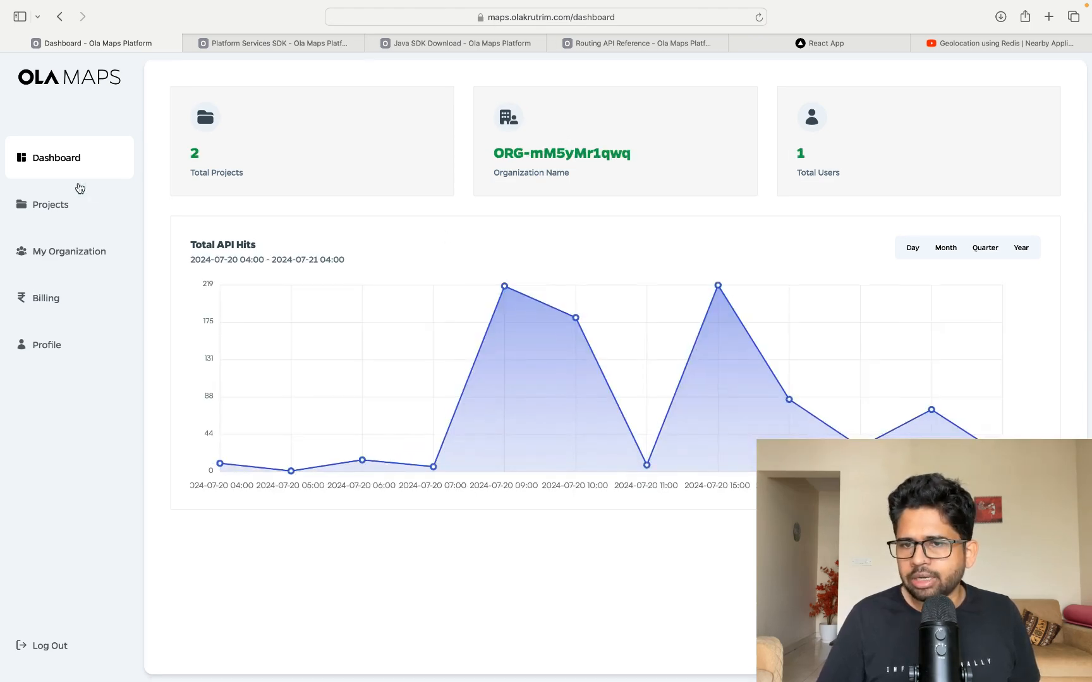
click(49, 204)
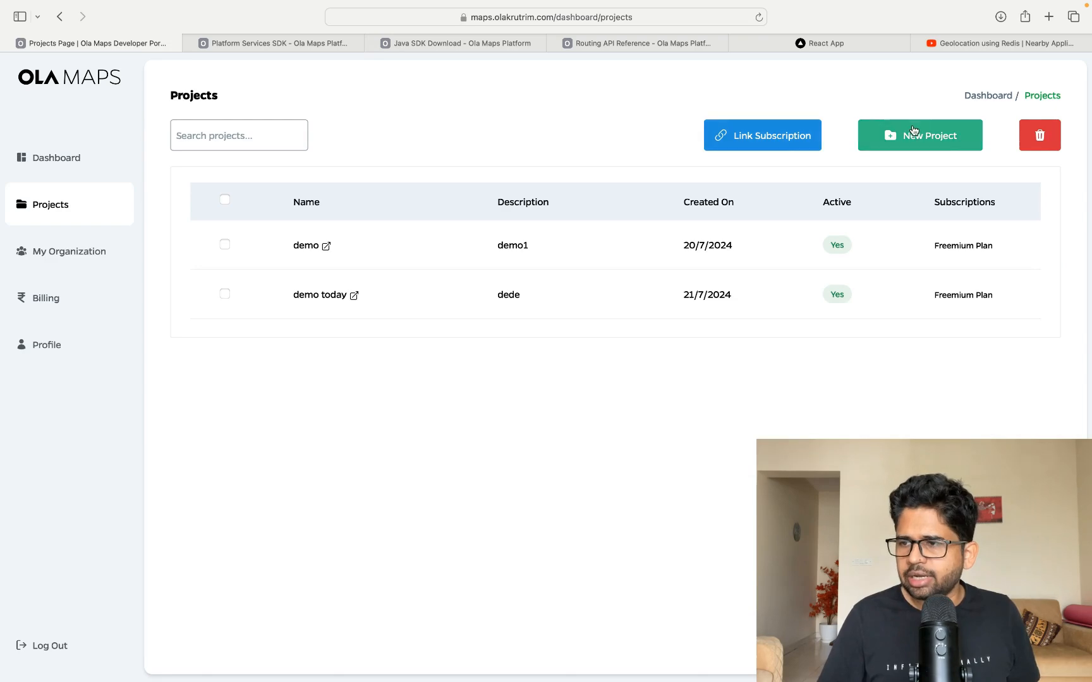
Create a new project named 'gbhgb' with description 'vhv'
click(919, 135)
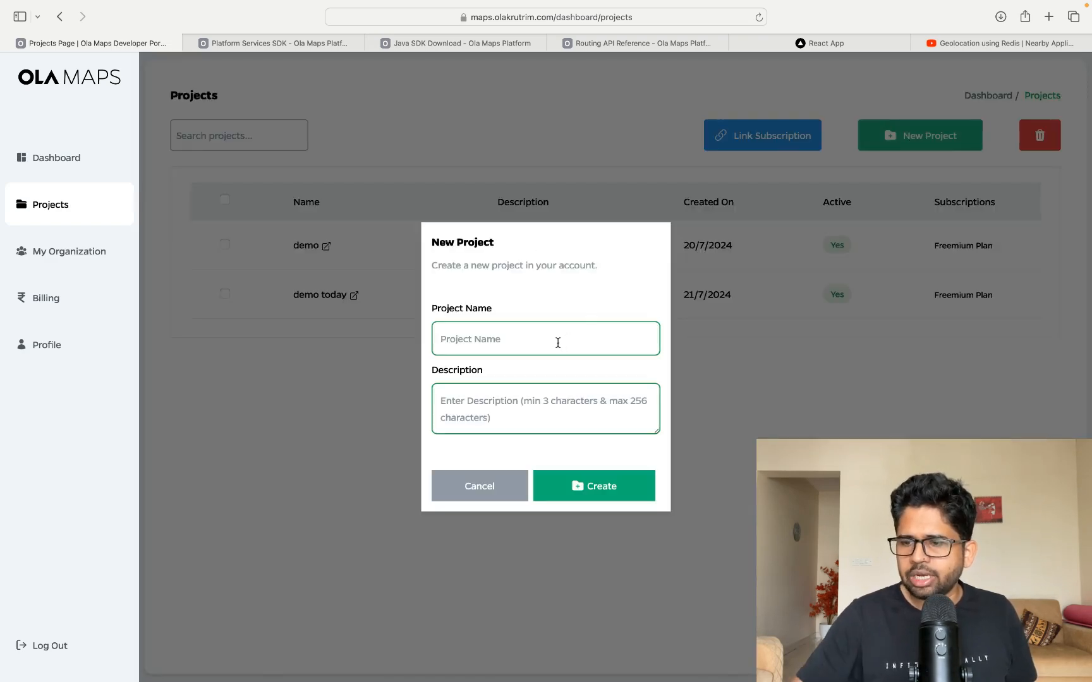
text(gbhgb)
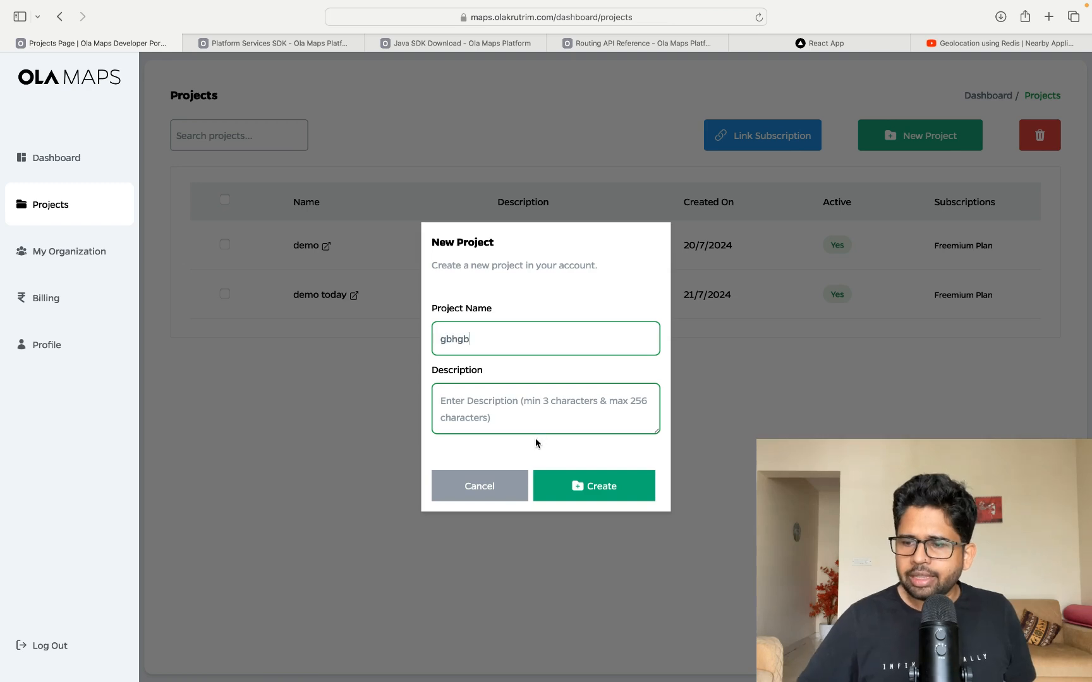
text(vhv)
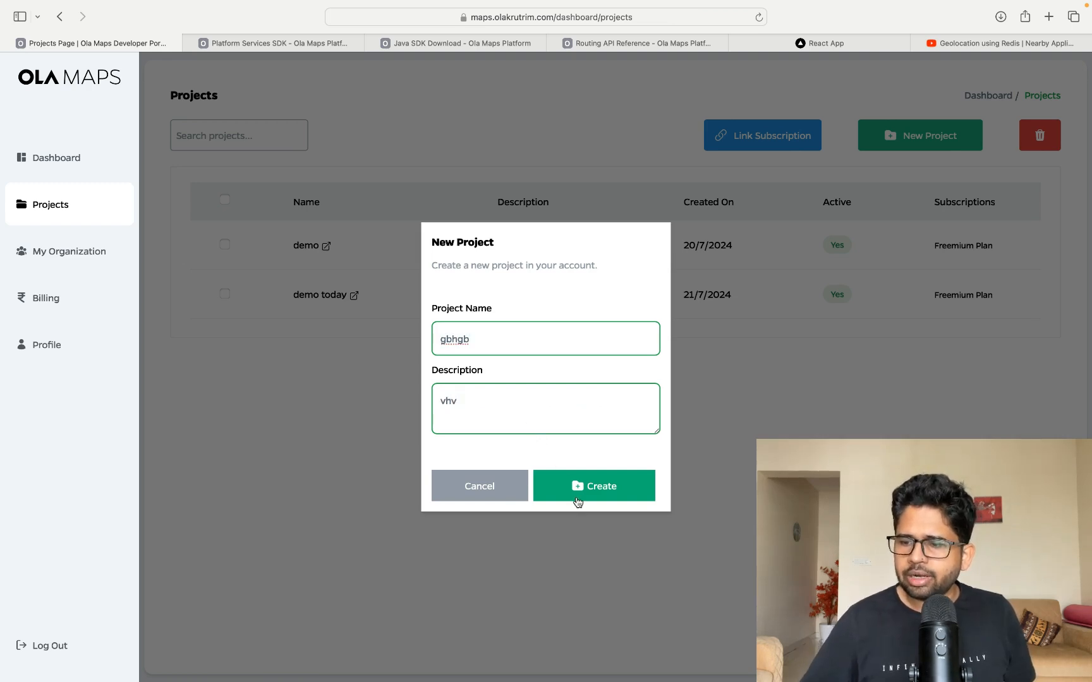
click(593, 485)
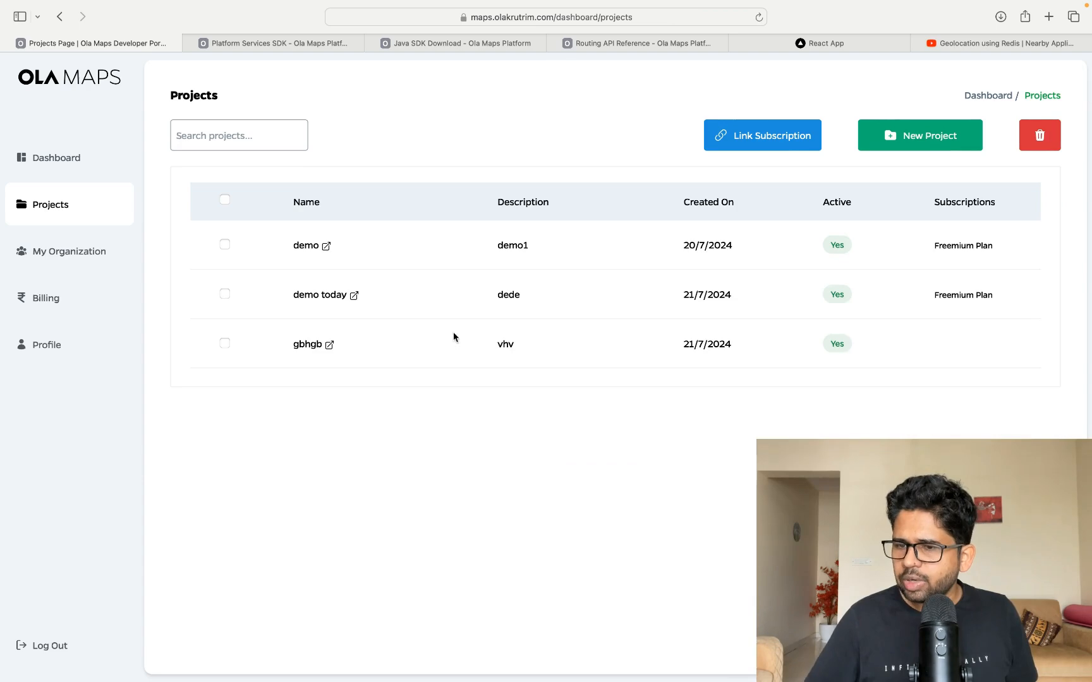
Link the gbhgb project to the Freemium Plan subscription
click(224, 343)
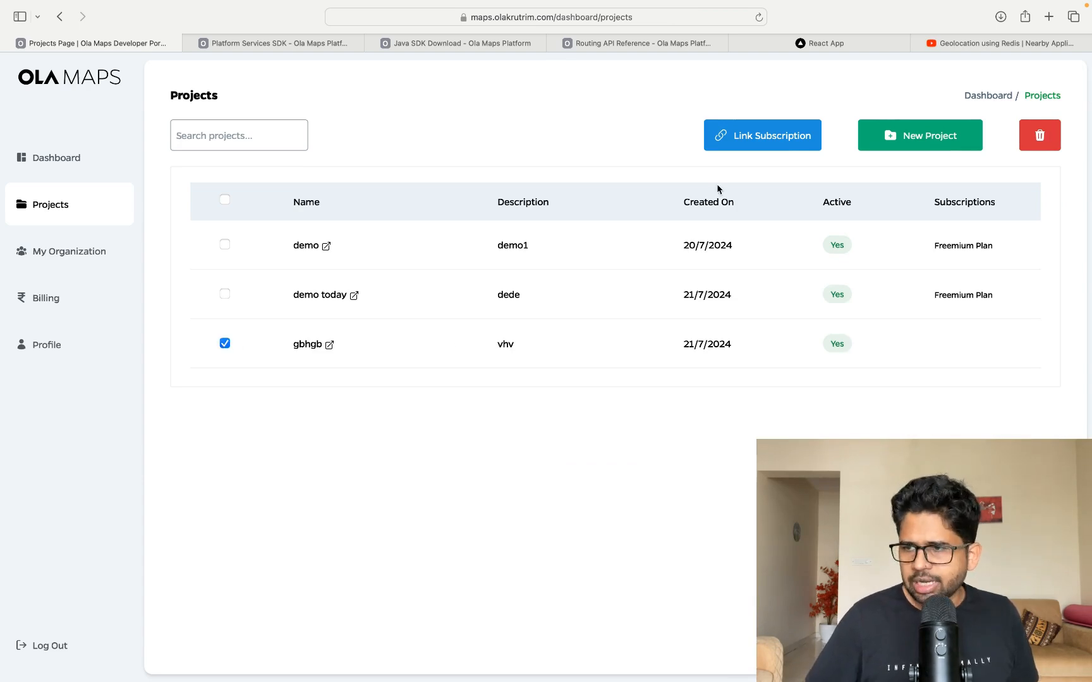
click(762, 135)
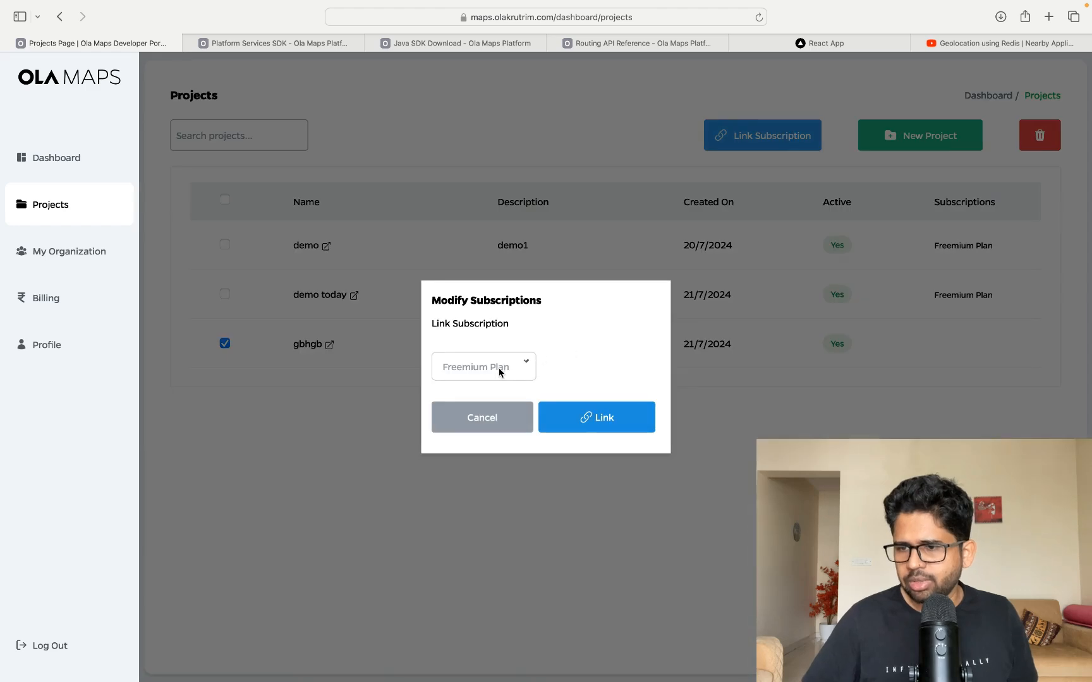
click(596, 417)
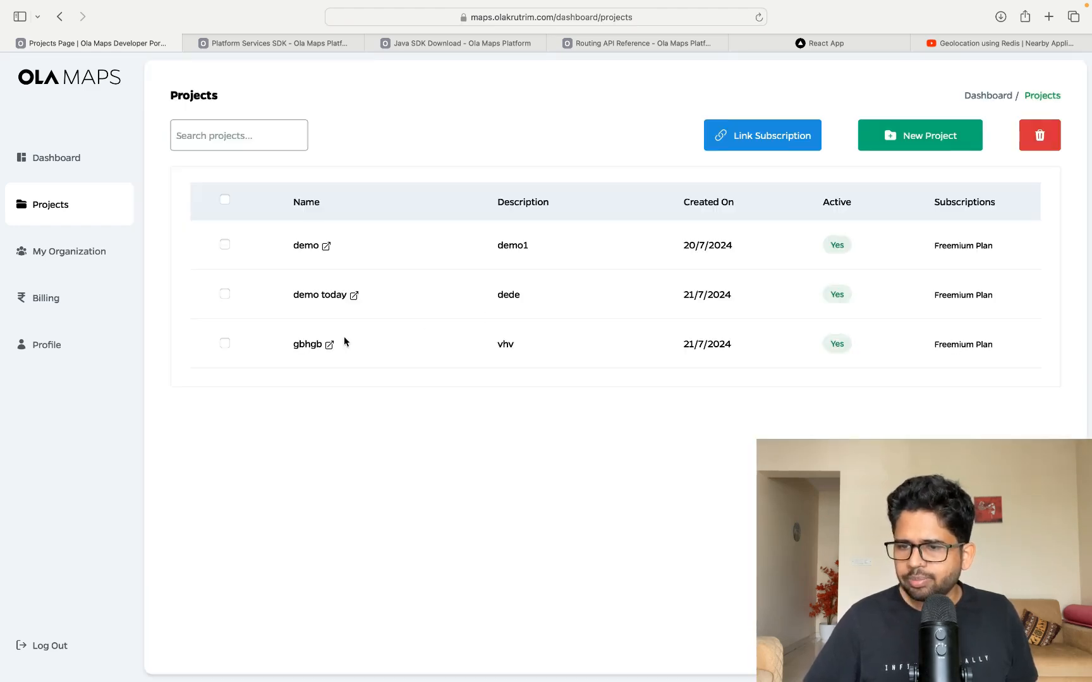
Open the gbhgb project's details showing its project ID, API key and OAuth credentials
click(330, 343)
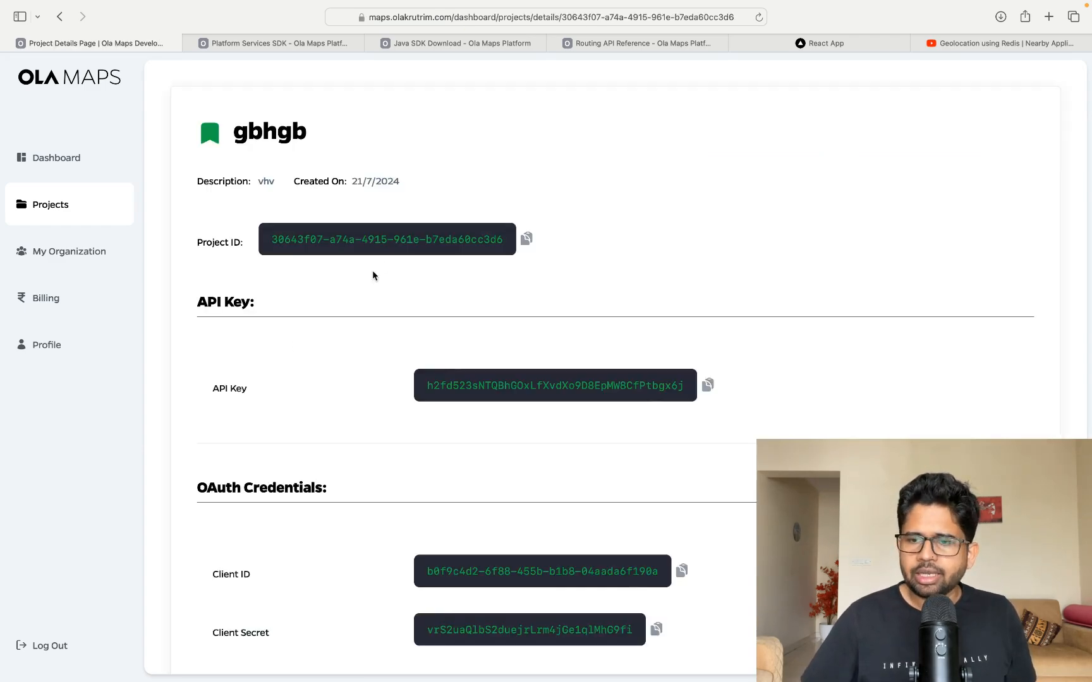
mouse_move(531, 585)
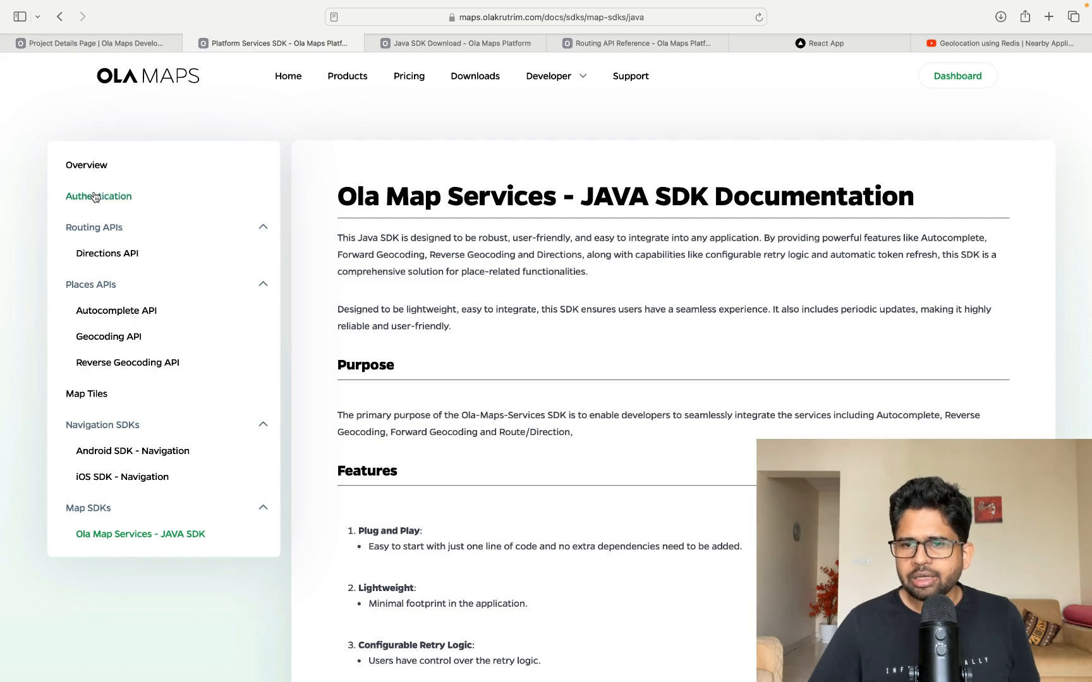
Browse the Authentication, Directions API and Autocomplete API docs down to the sample requests
click(98, 196)
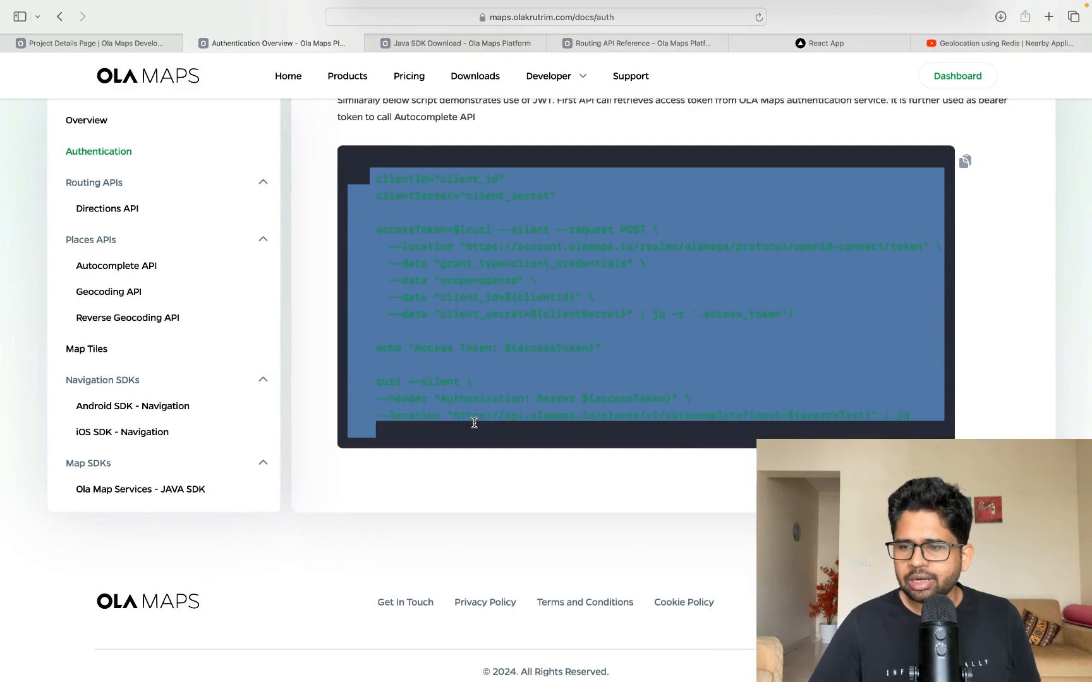
click(107, 209)
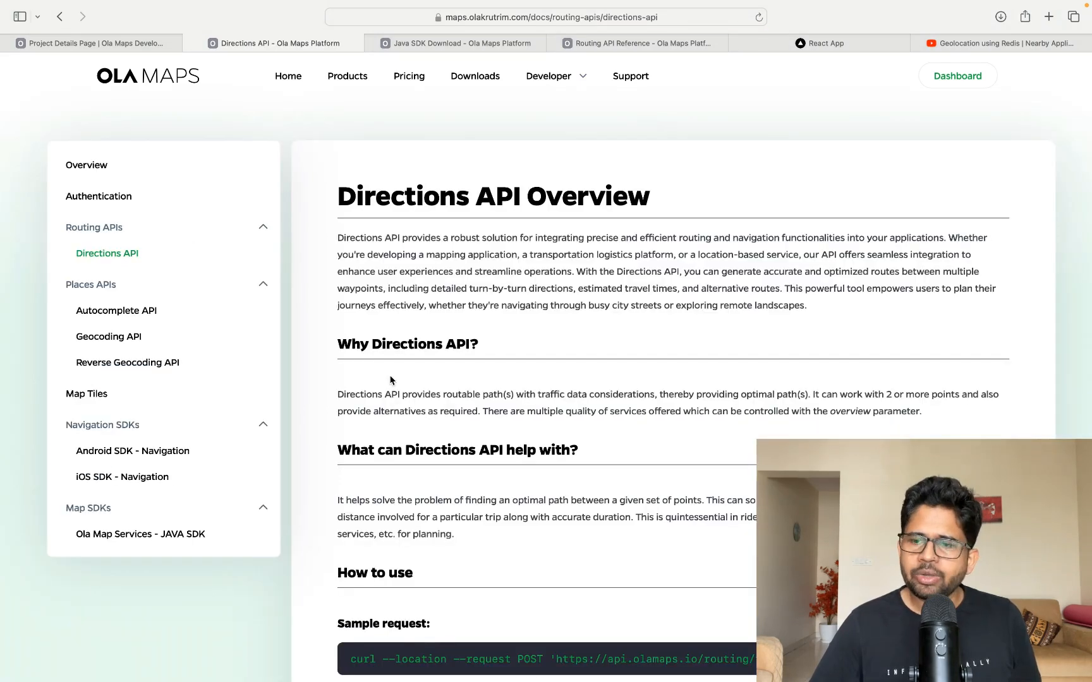
scroll(down, 3)
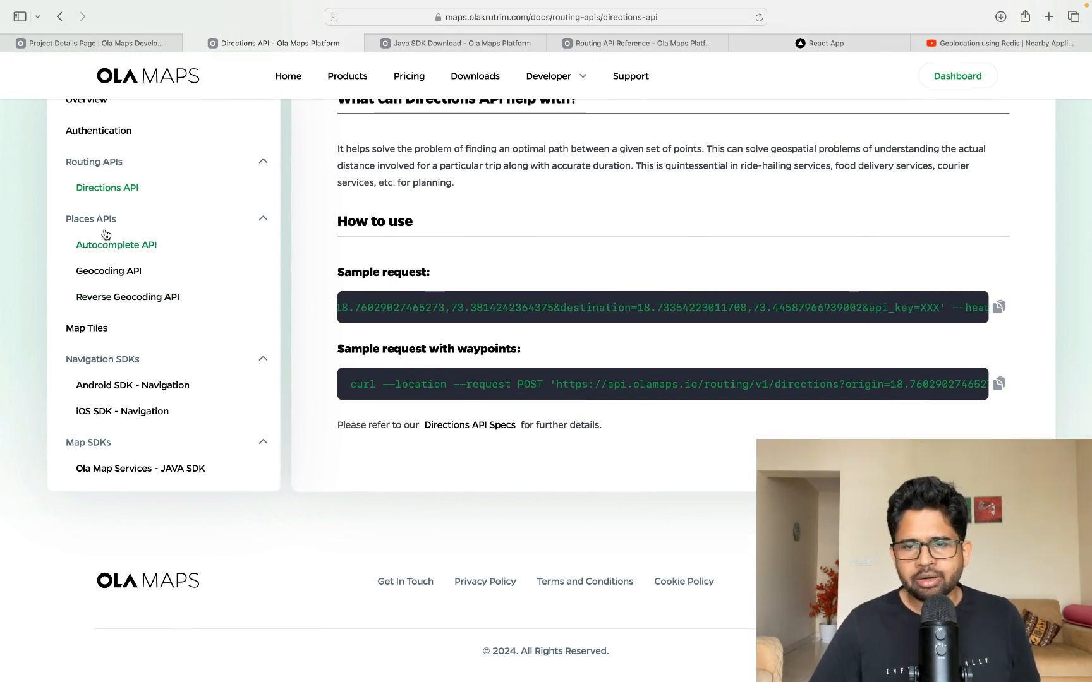
click(116, 244)
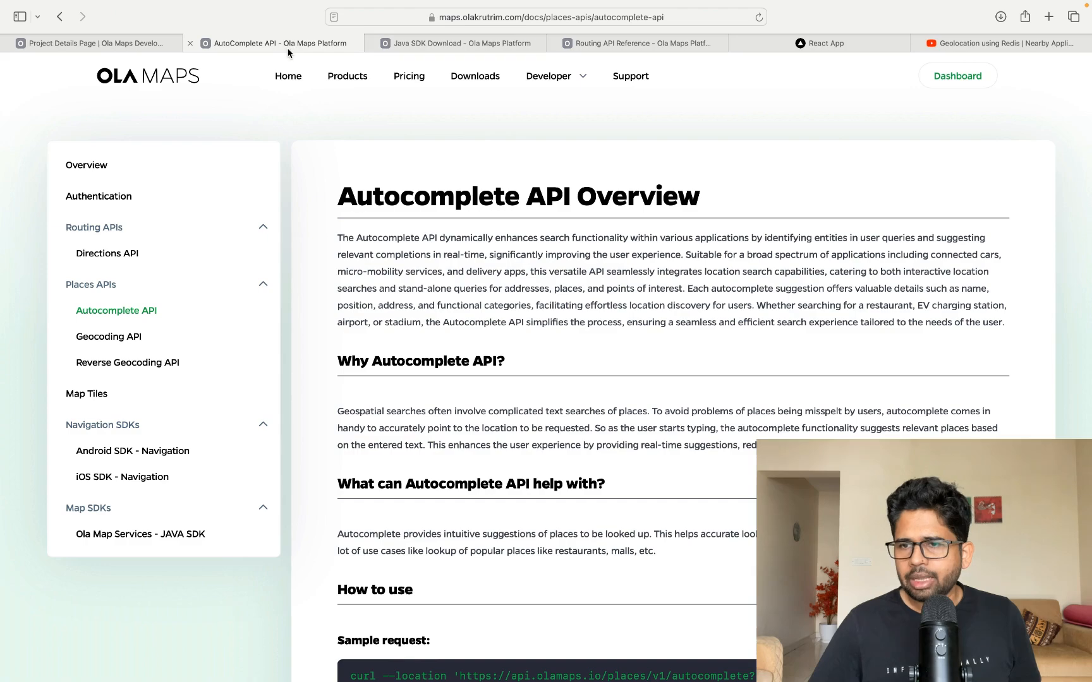
scroll(down, 3)
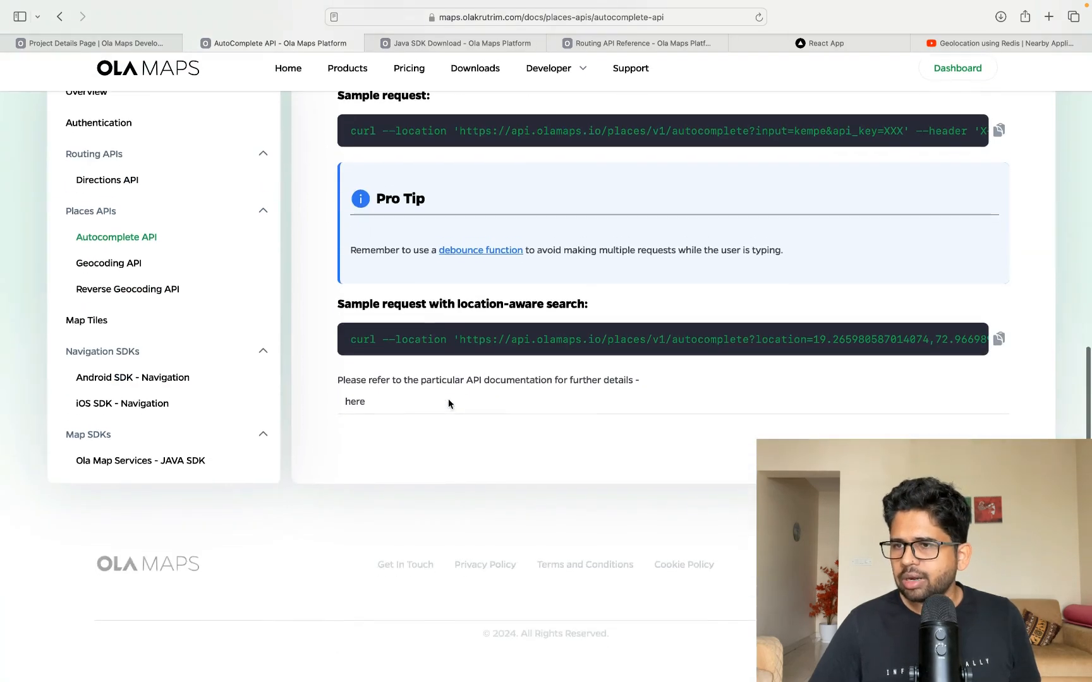
click(635, 42)
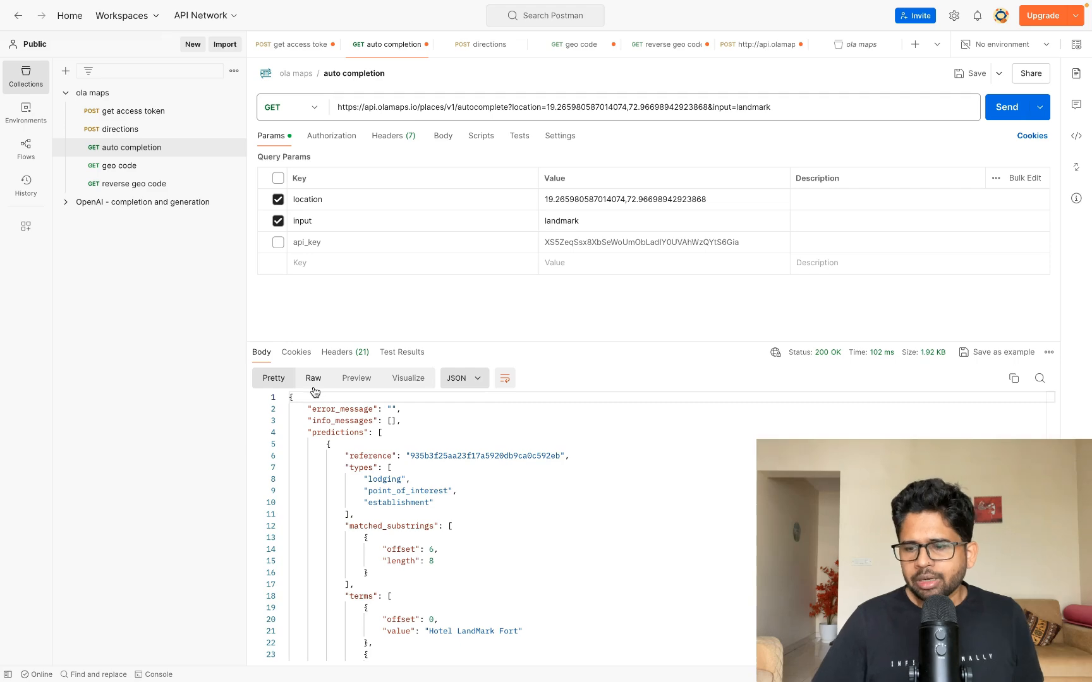
mouse_move(653, 652)
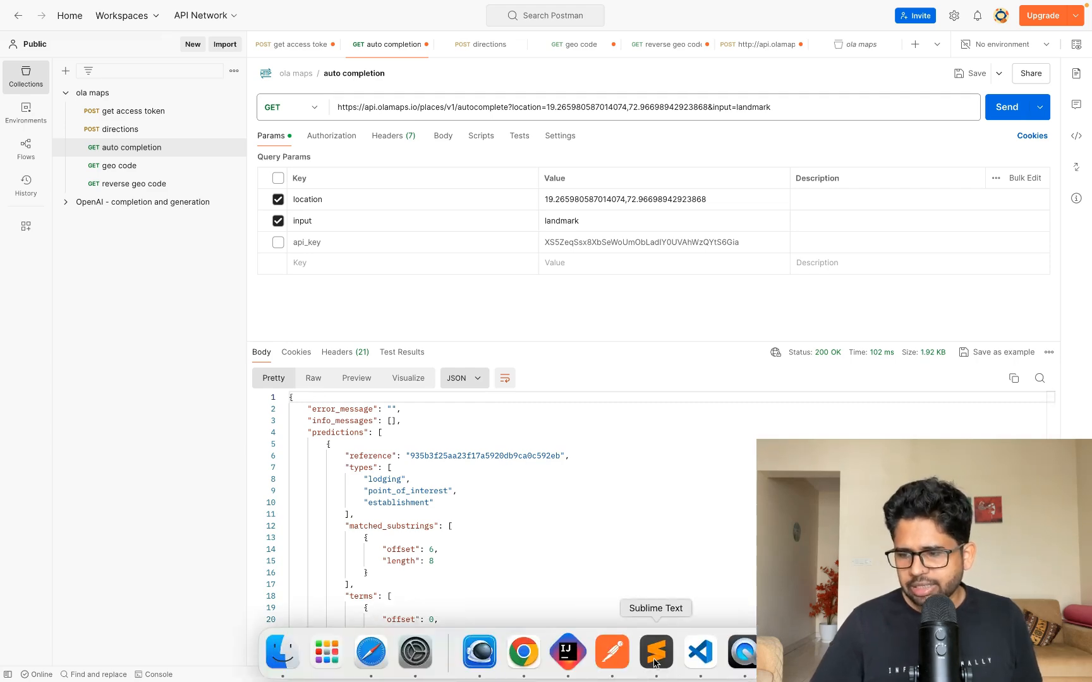
mouse_move(371, 653)
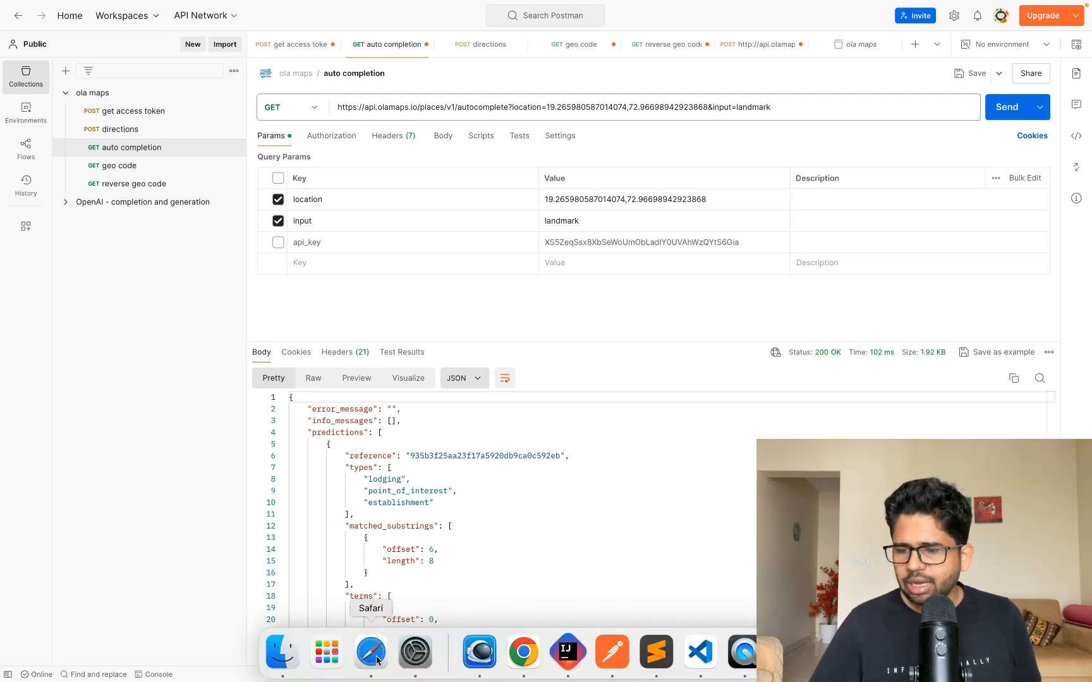
After reviewing the Postman autocomplete response, reopen the Ola Map Services Java SDK docs in Safari
click(369, 653)
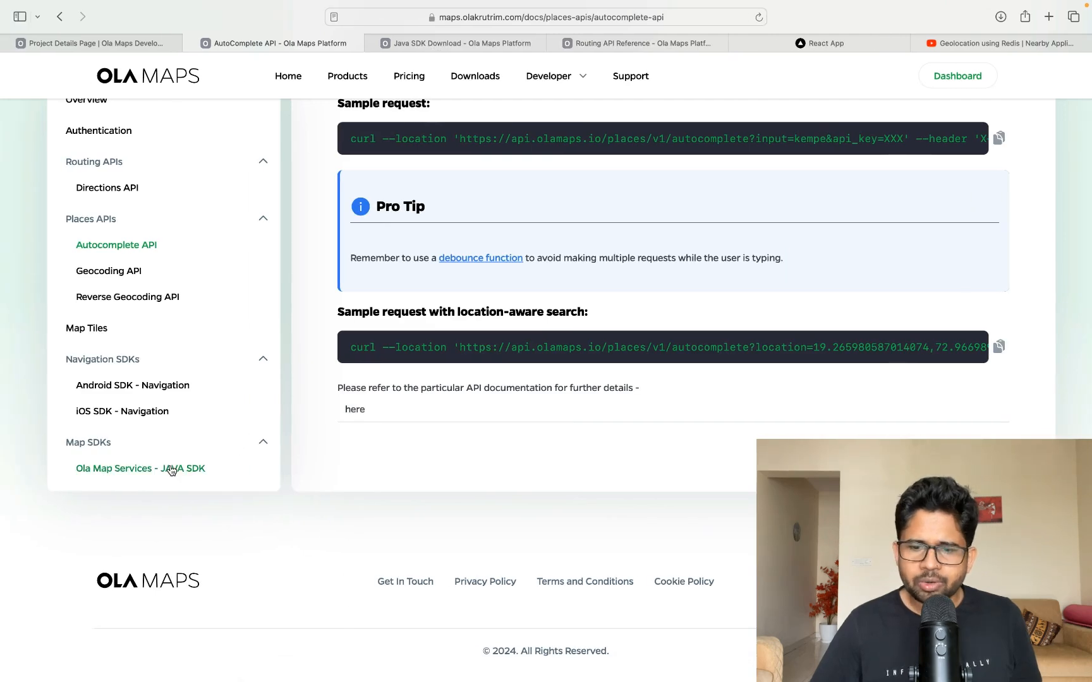
click(140, 469)
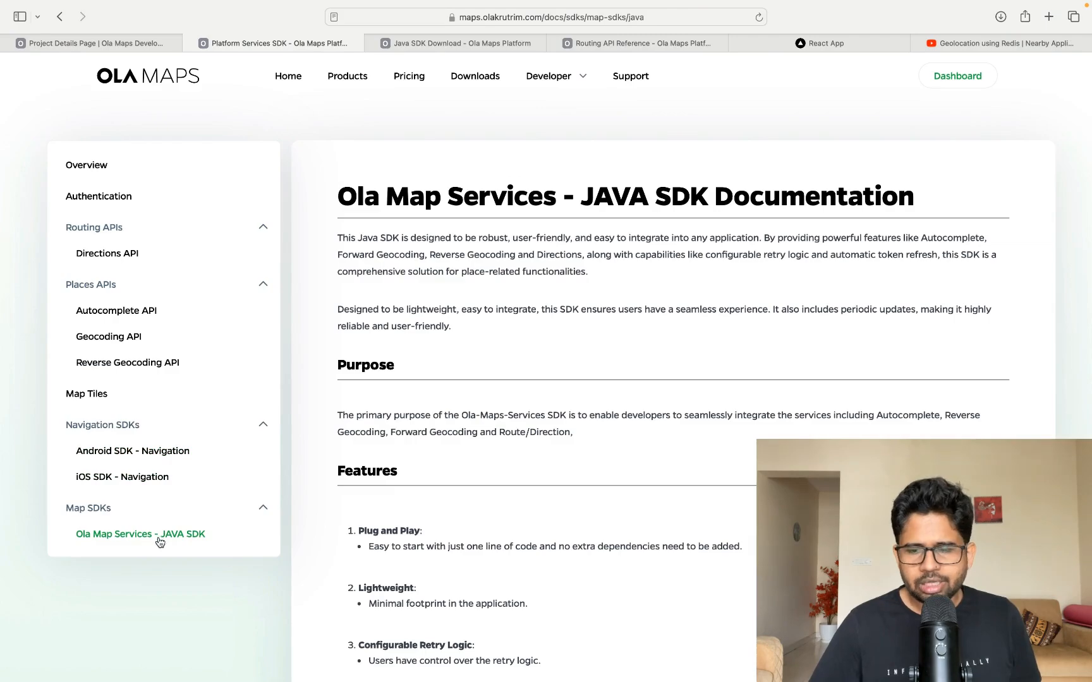
Read the Java SDK Setup and Code Changes sections, selecting the PlatformConfig initialization snippet
scroll(down, 3)
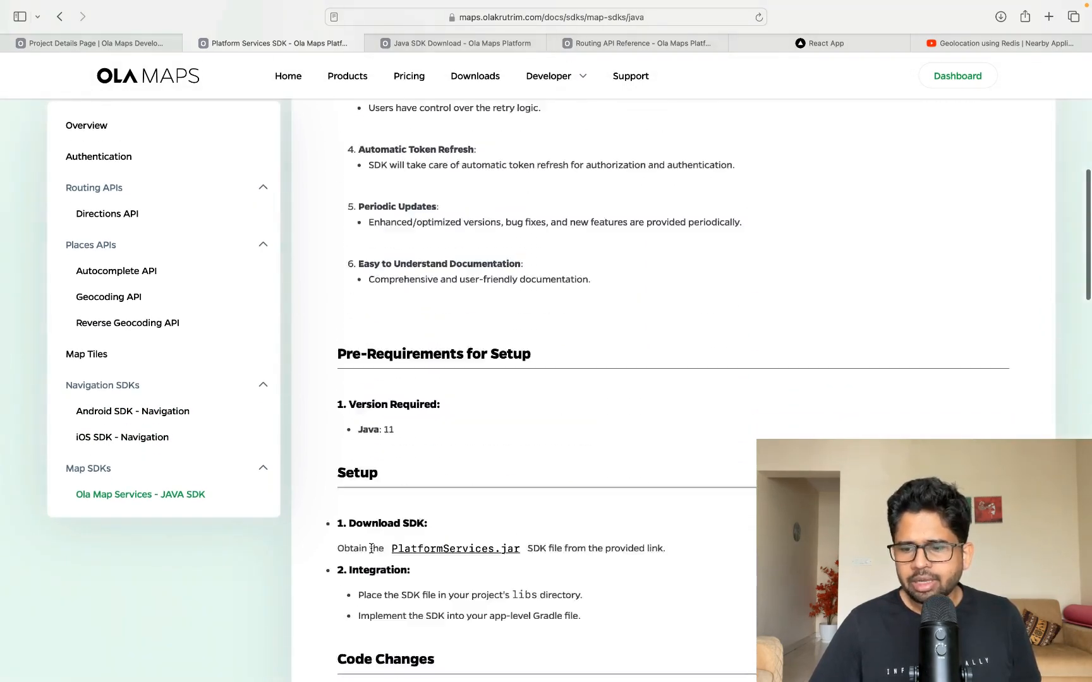
scroll(down, 3)
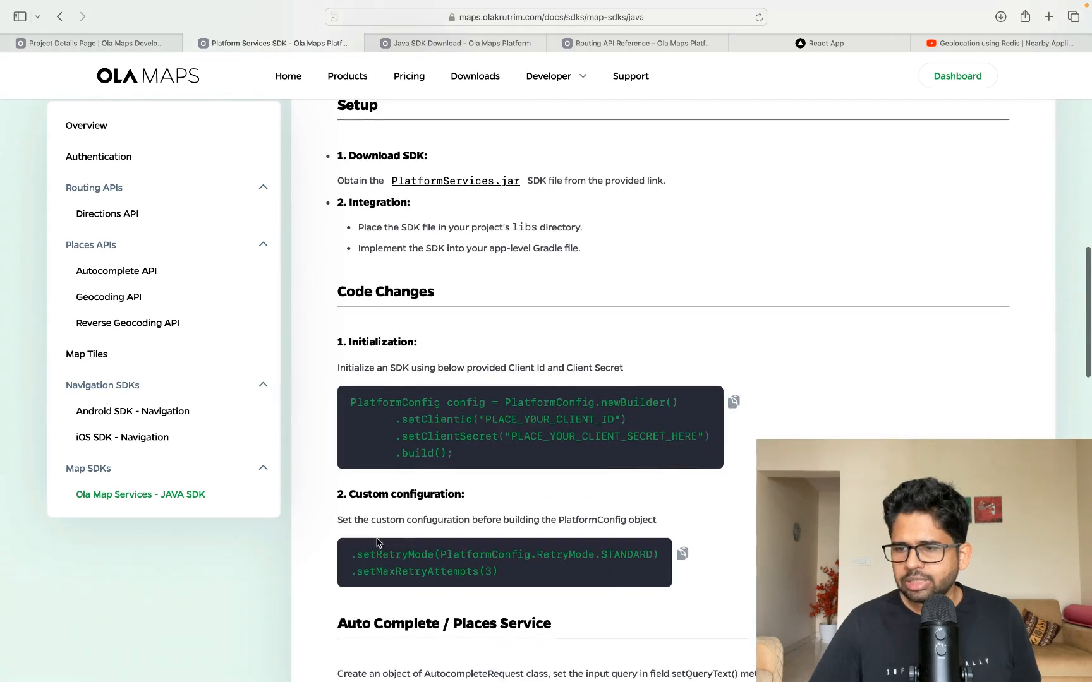
click(474, 76)
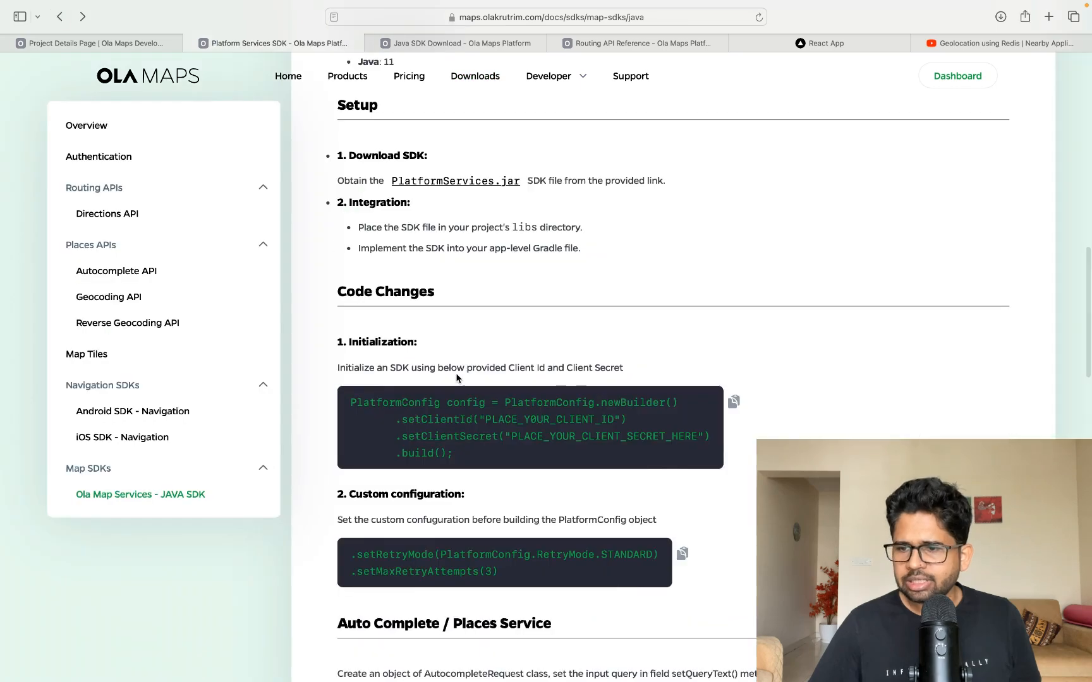
scroll(down, 3)
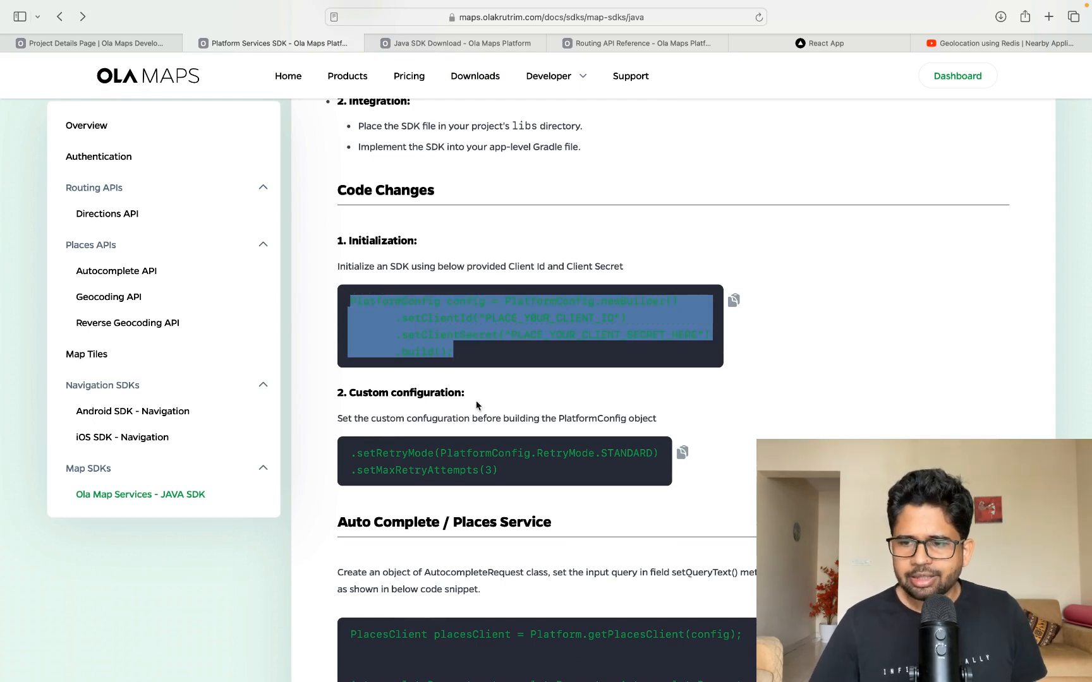
scroll(down, 3)
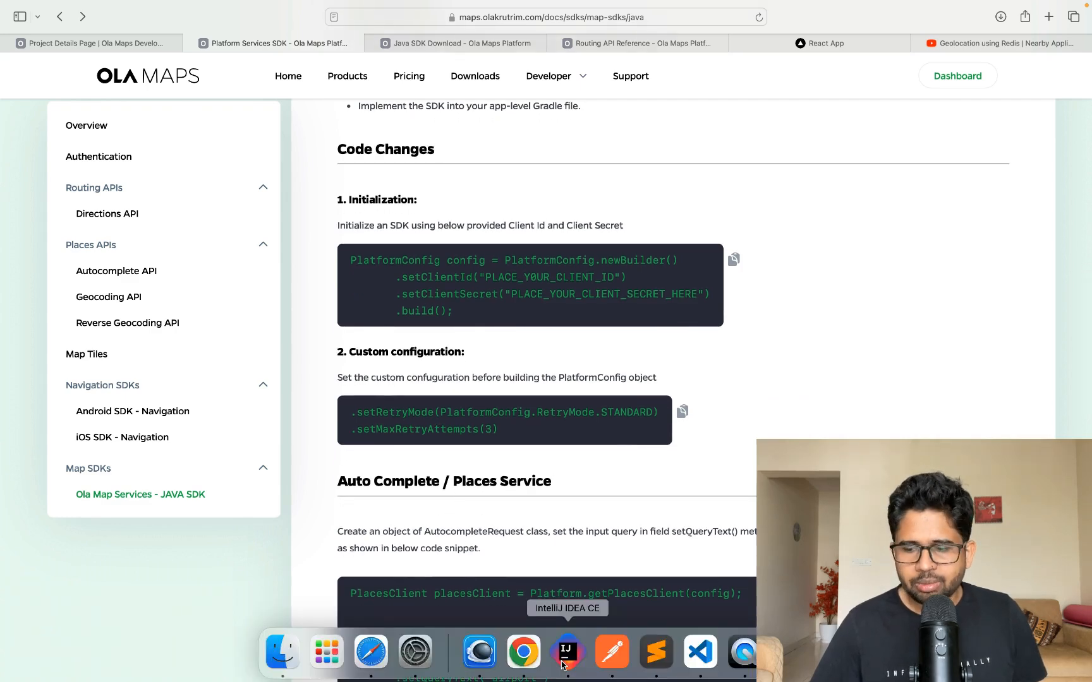
Inspect Main.java and the platform-sdk-2.0.0.jar library in the ola-maps IntelliJ project
click(567, 652)
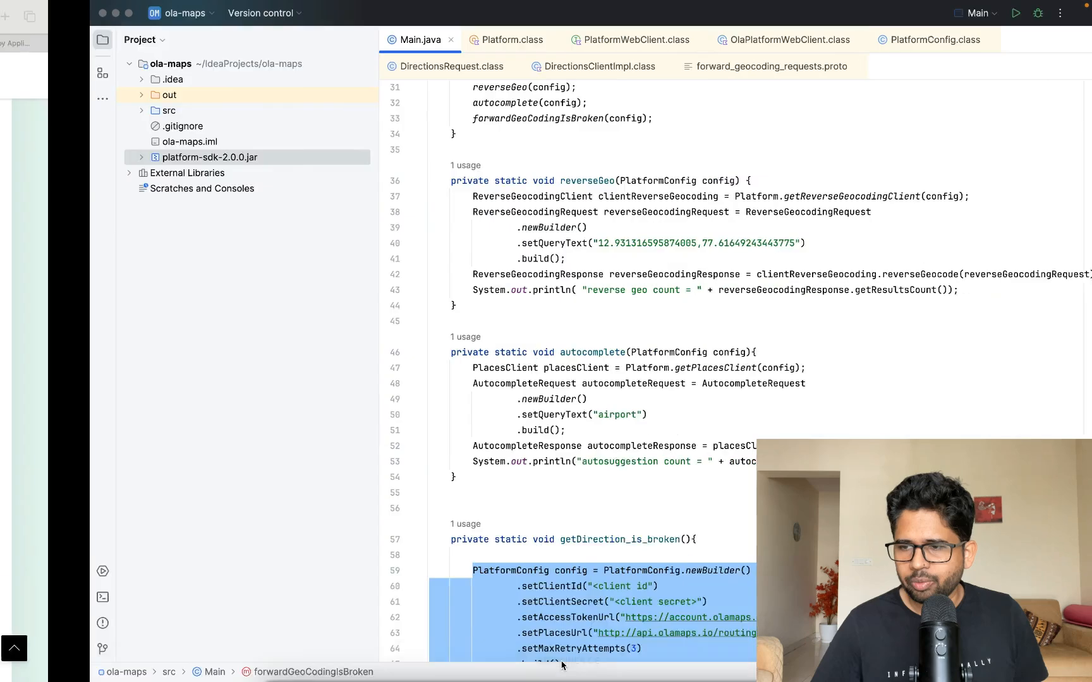
scroll(up, 3)
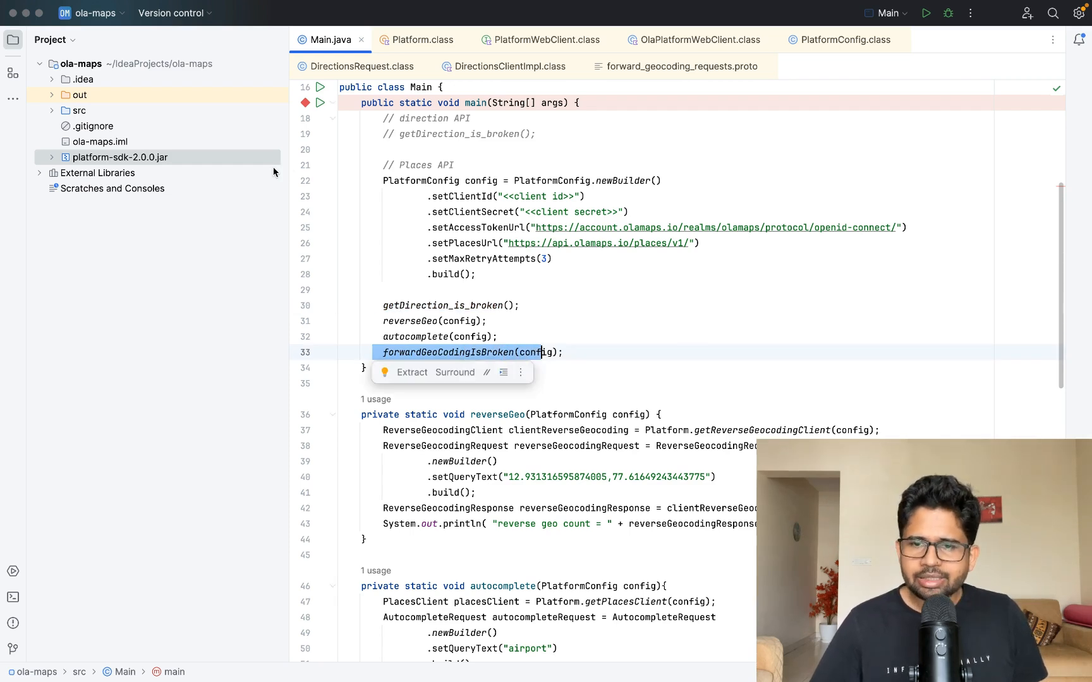
click(119, 157)
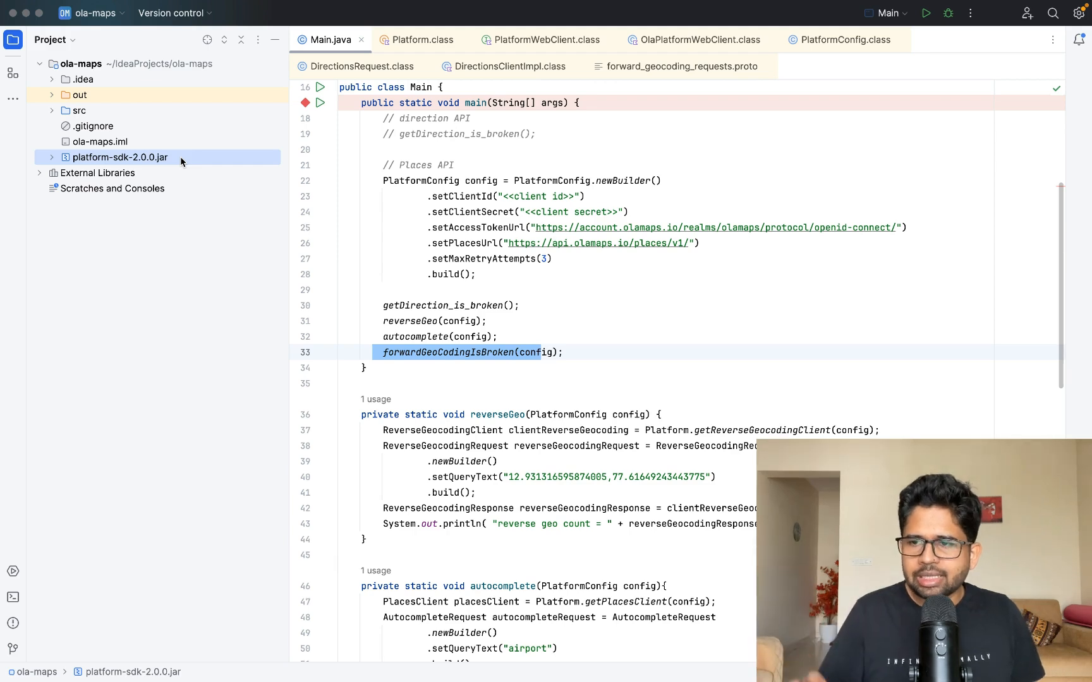
mouse_move(529, 257)
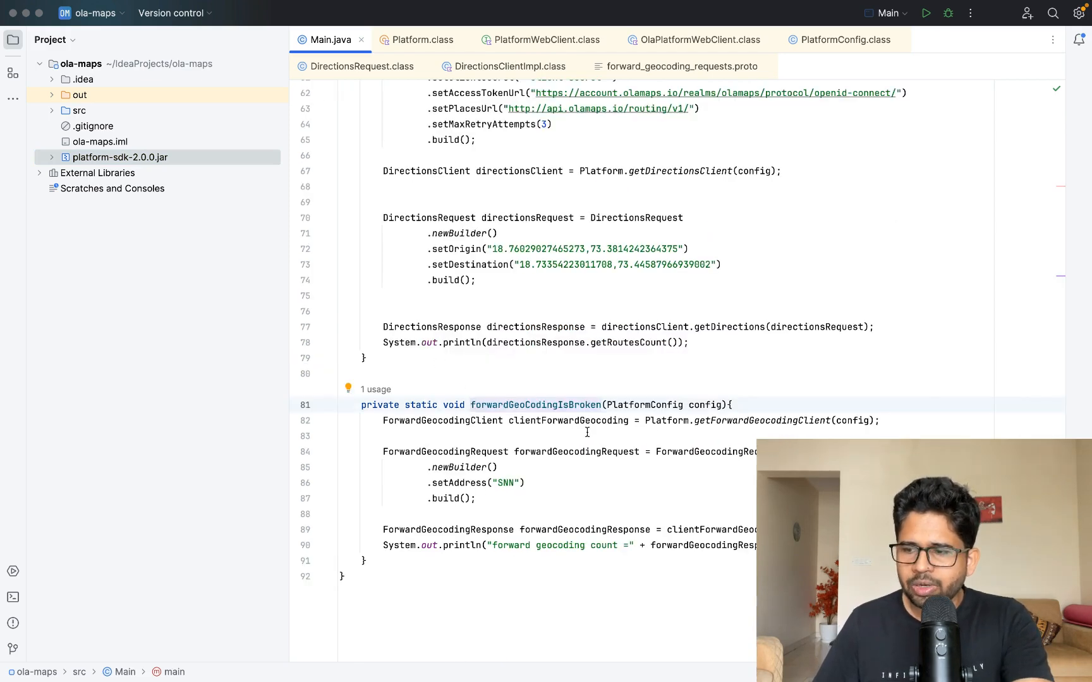
click(420, 39)
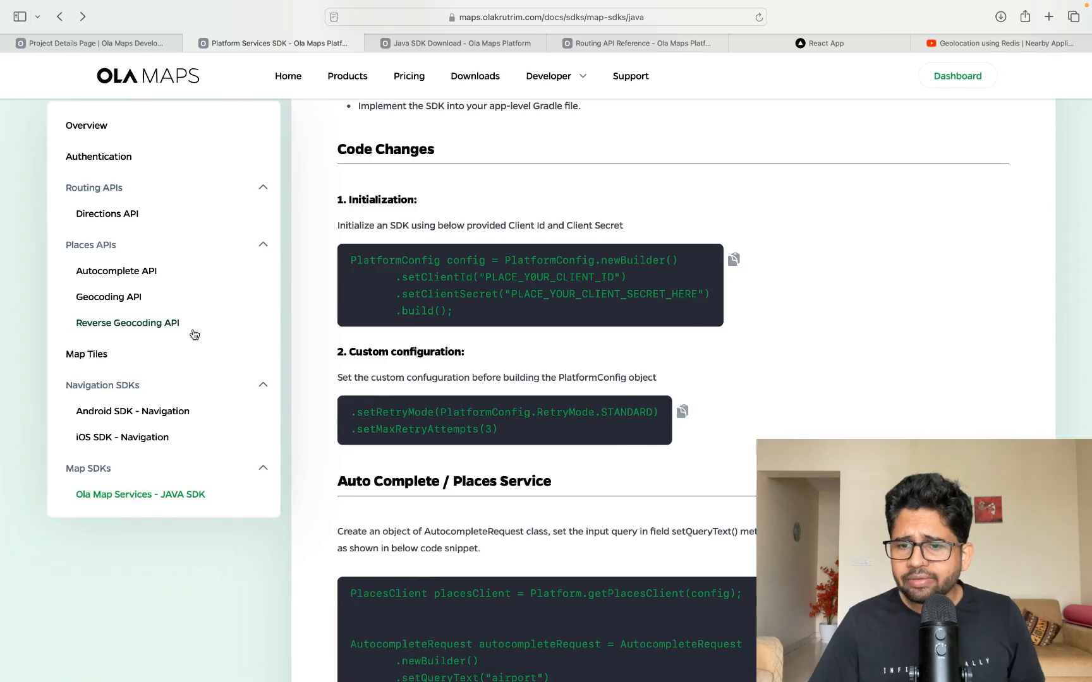
mouse_move(139, 327)
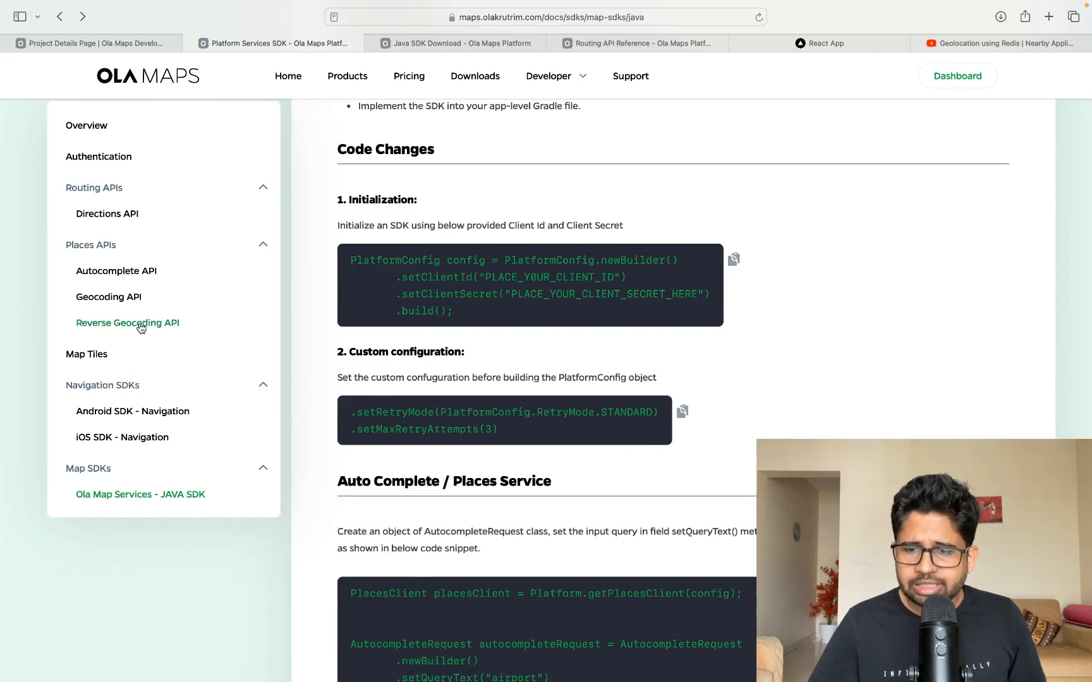
View the Reverse Geocoding API docs, scrolling through the sample curl request and back to the overview
click(127, 322)
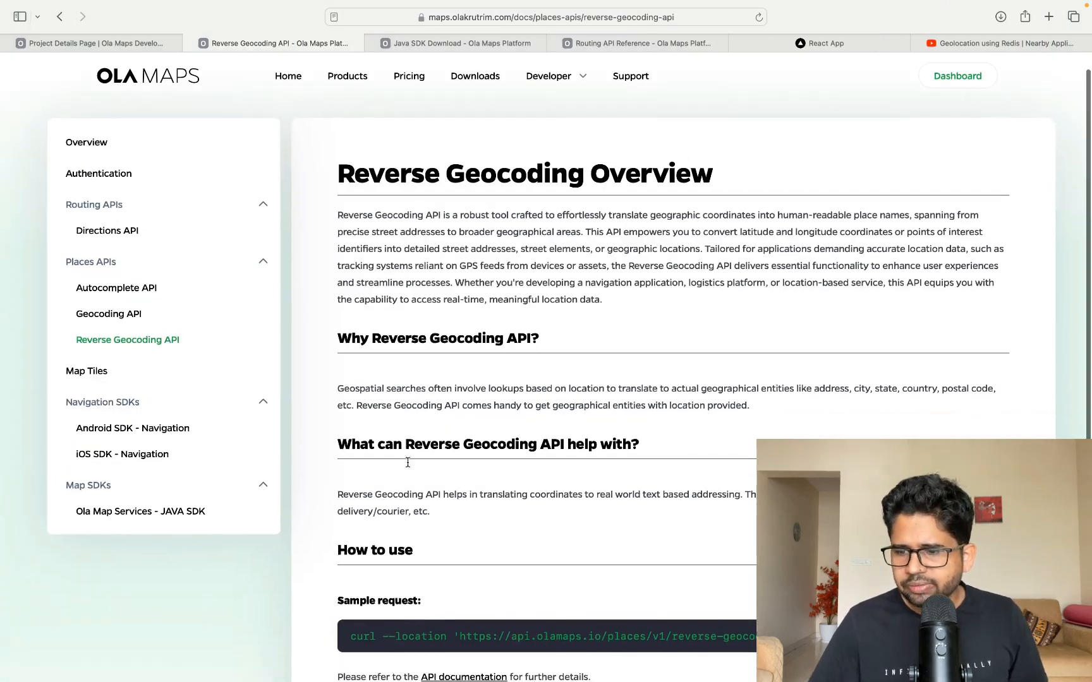
scroll(down, 3)
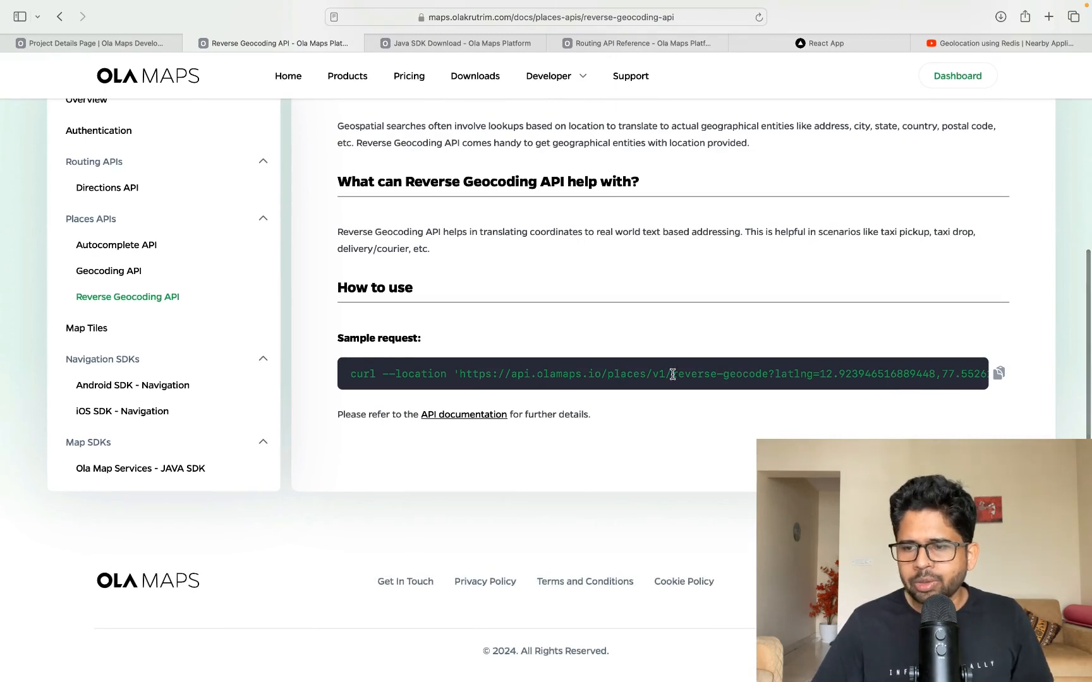
scroll(right, 3)
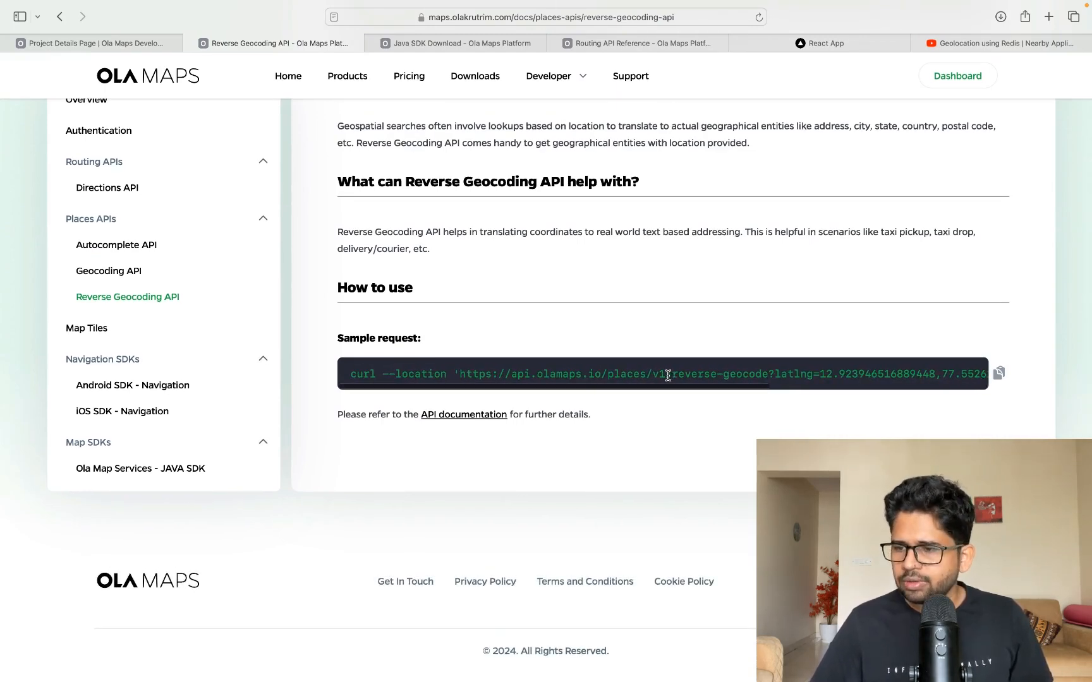
scroll(up, 3)
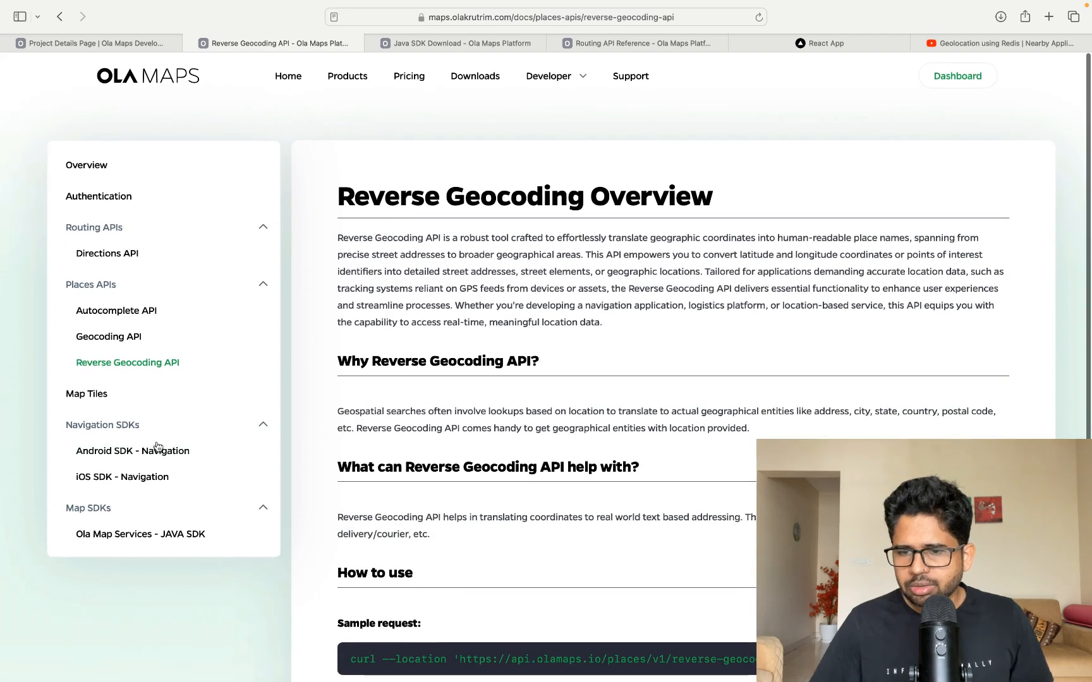
Open the Map Tiles docs and scroll through the React deck.gl sample to the api_key transform
click(86, 394)
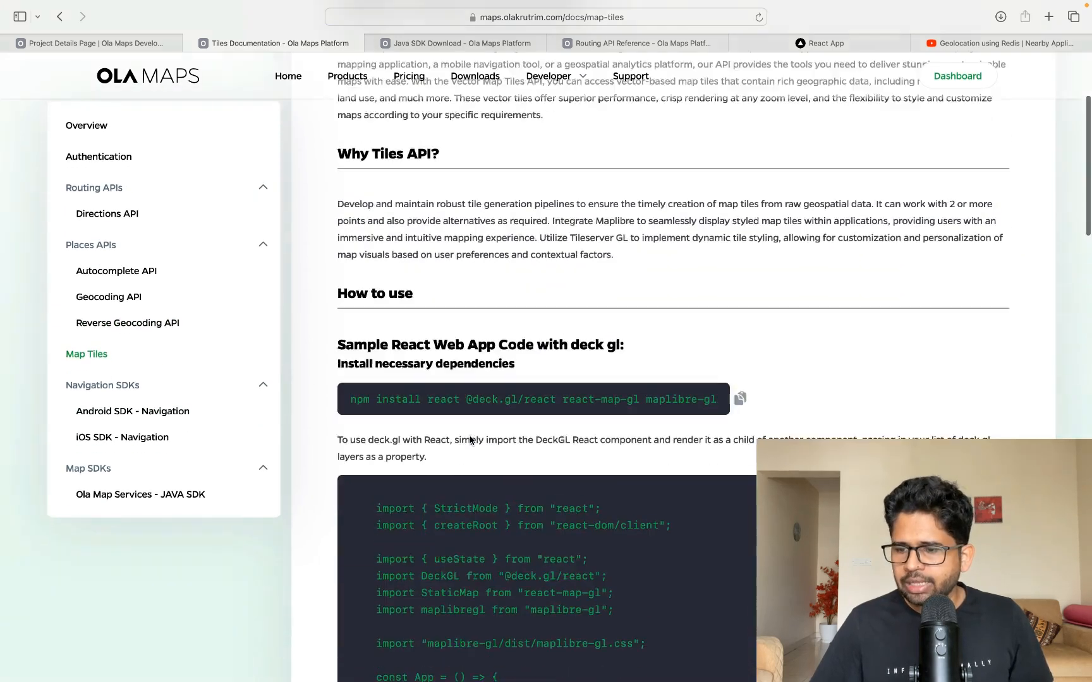
scroll(down, 3)
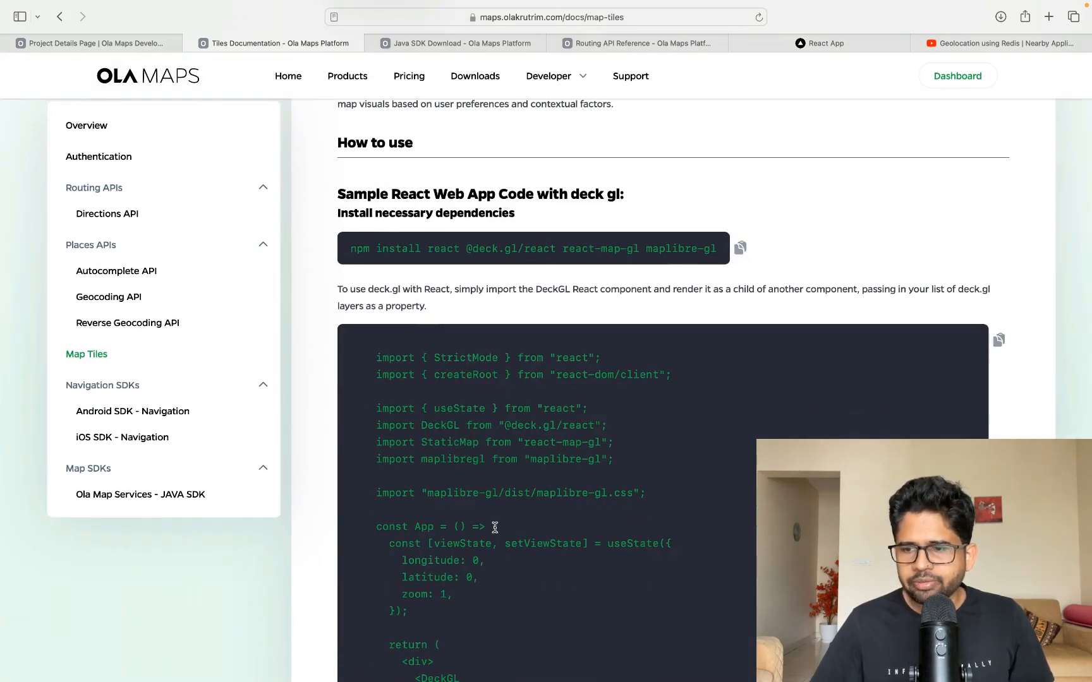
scroll(down, 3)
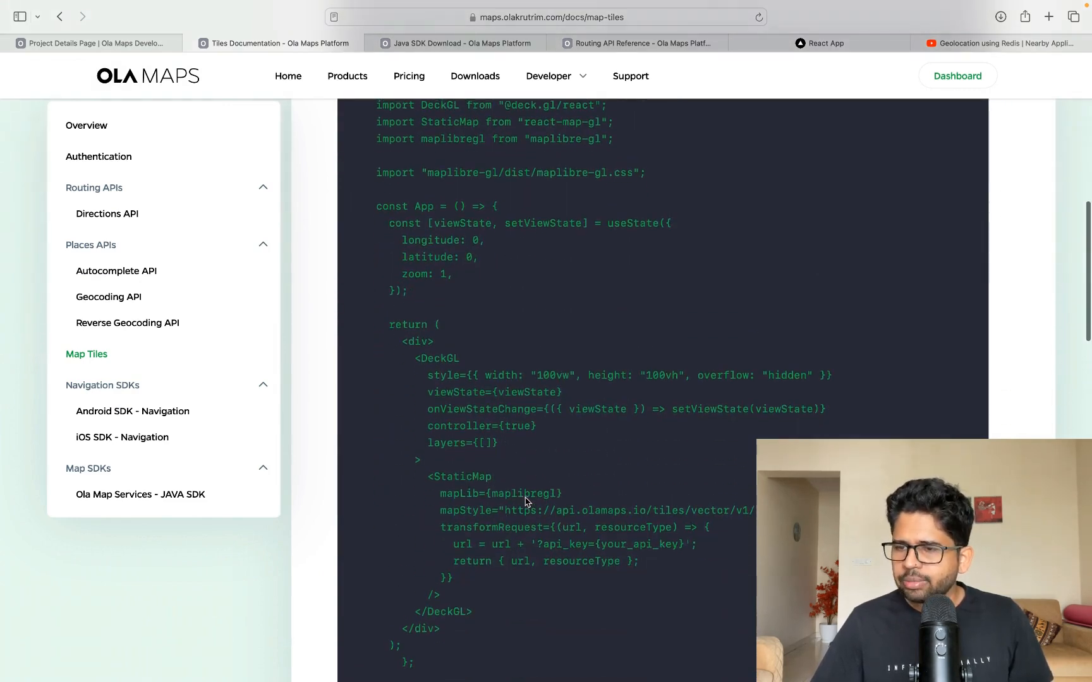
scroll(up, 3)
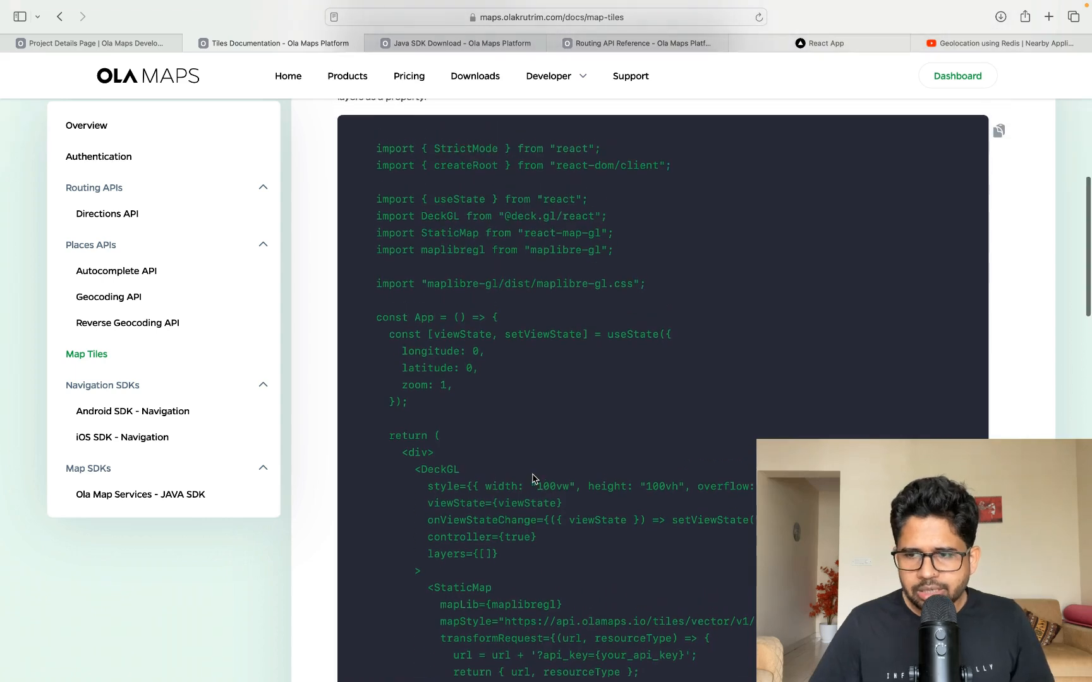
scroll(down, 3)
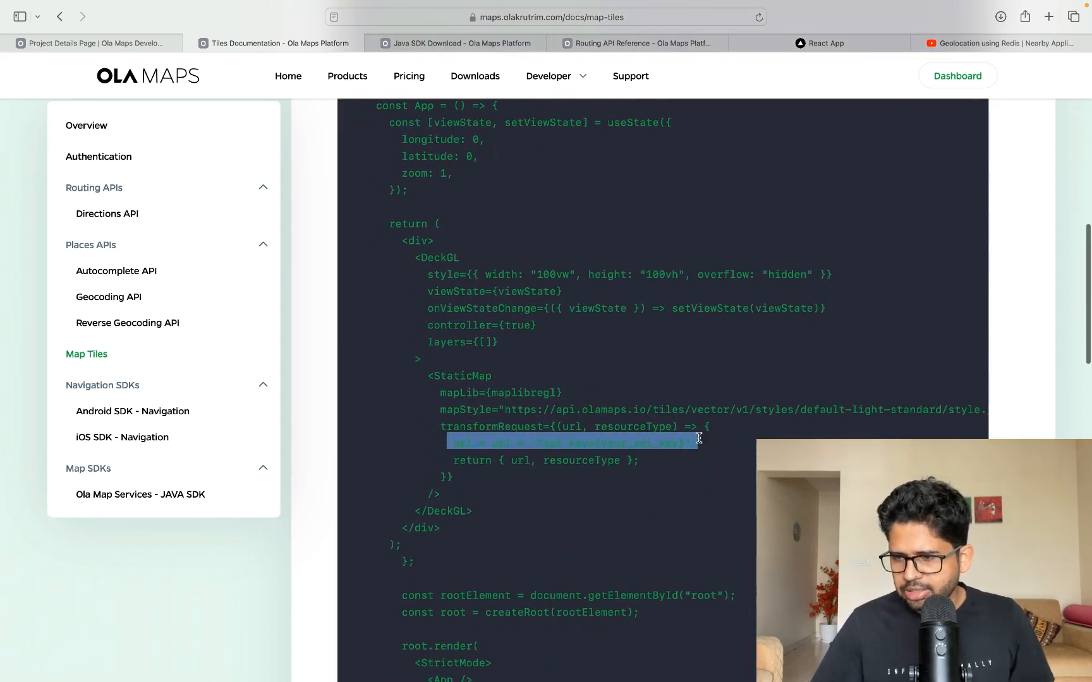
mouse_move(654, 652)
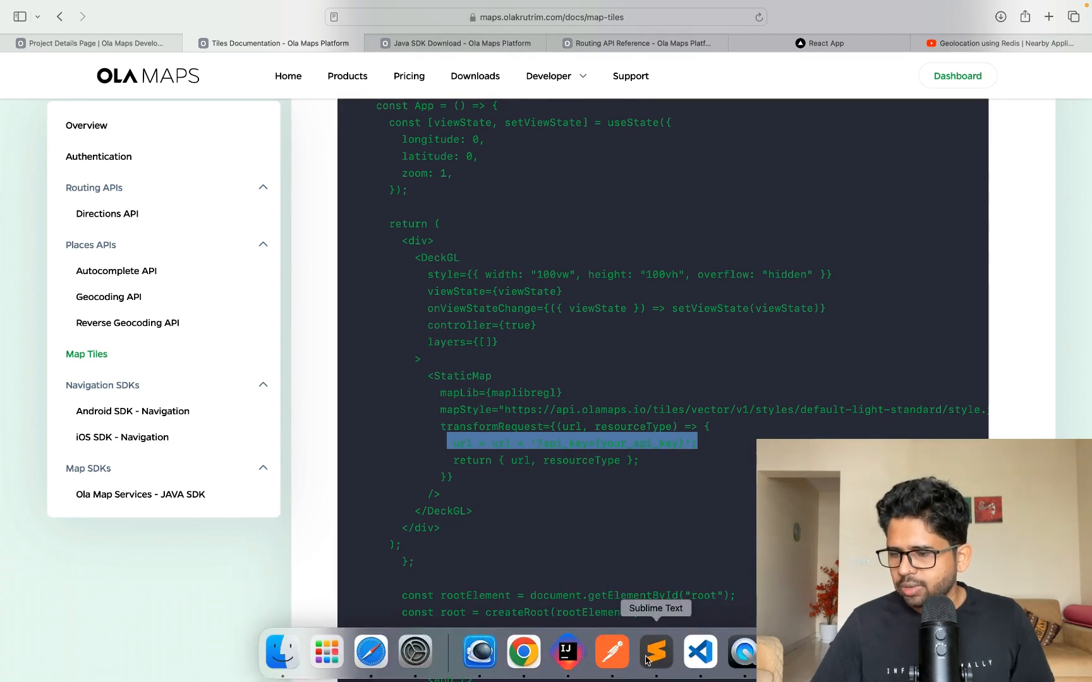
click(699, 653)
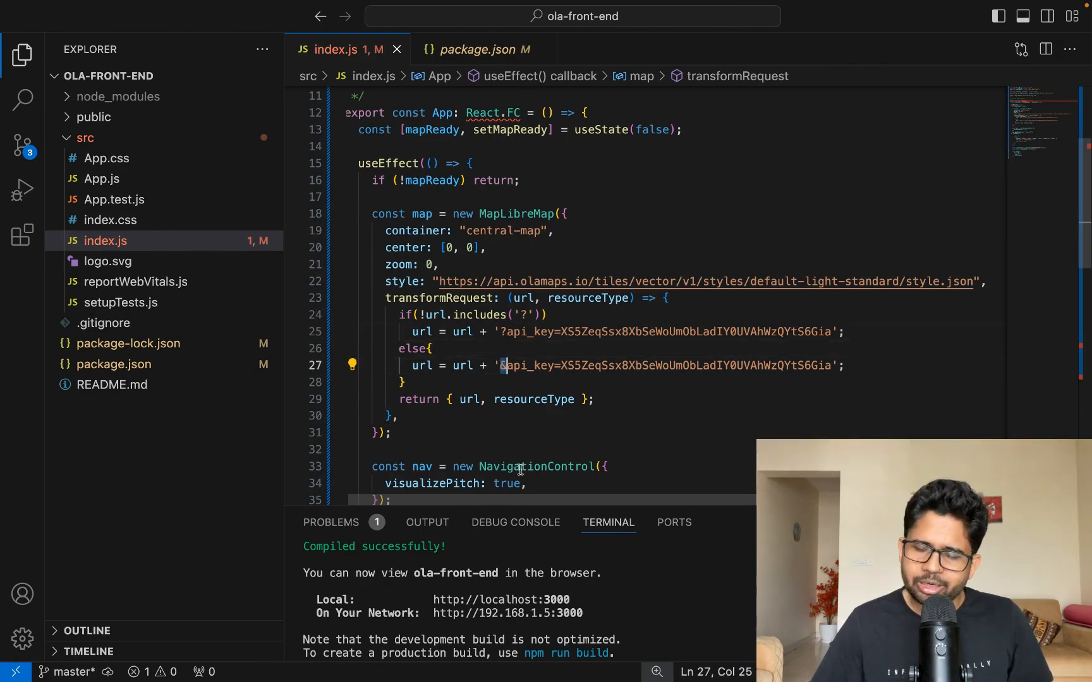
mouse_move(521, 652)
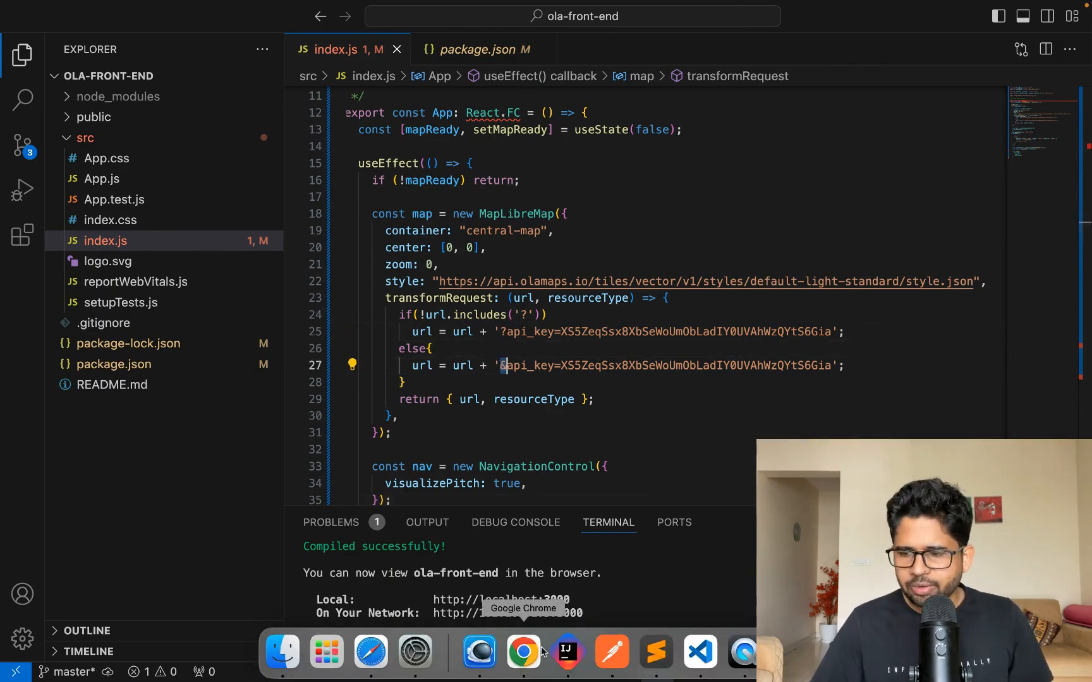
click(523, 652)
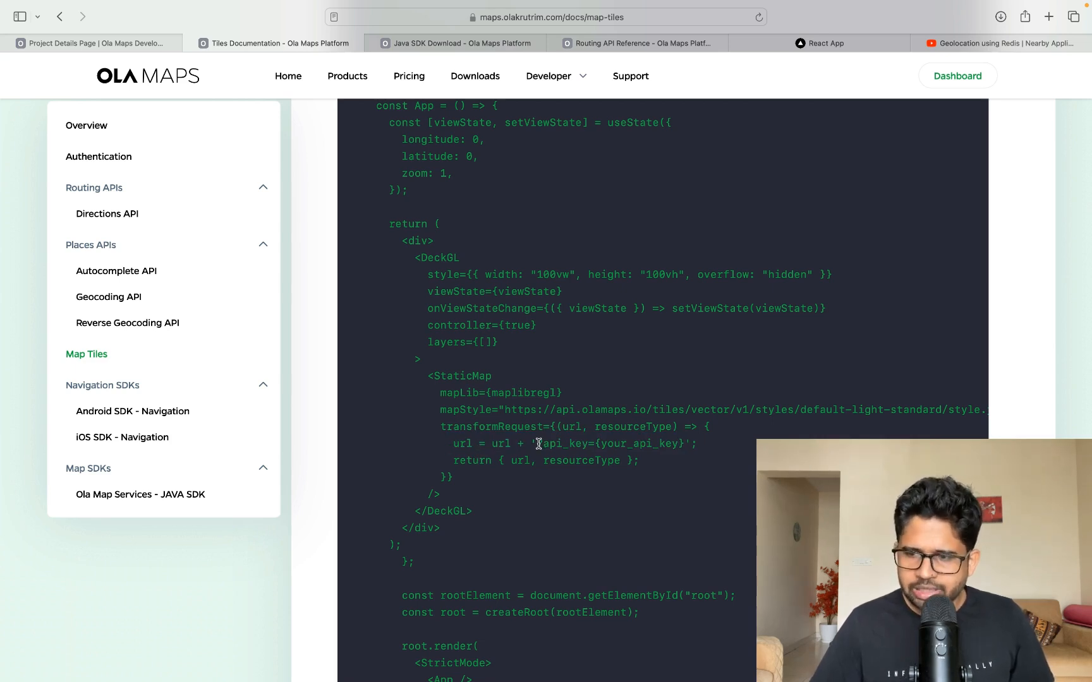
View the React app's India map, then return to the gbhgb project details page
click(824, 43)
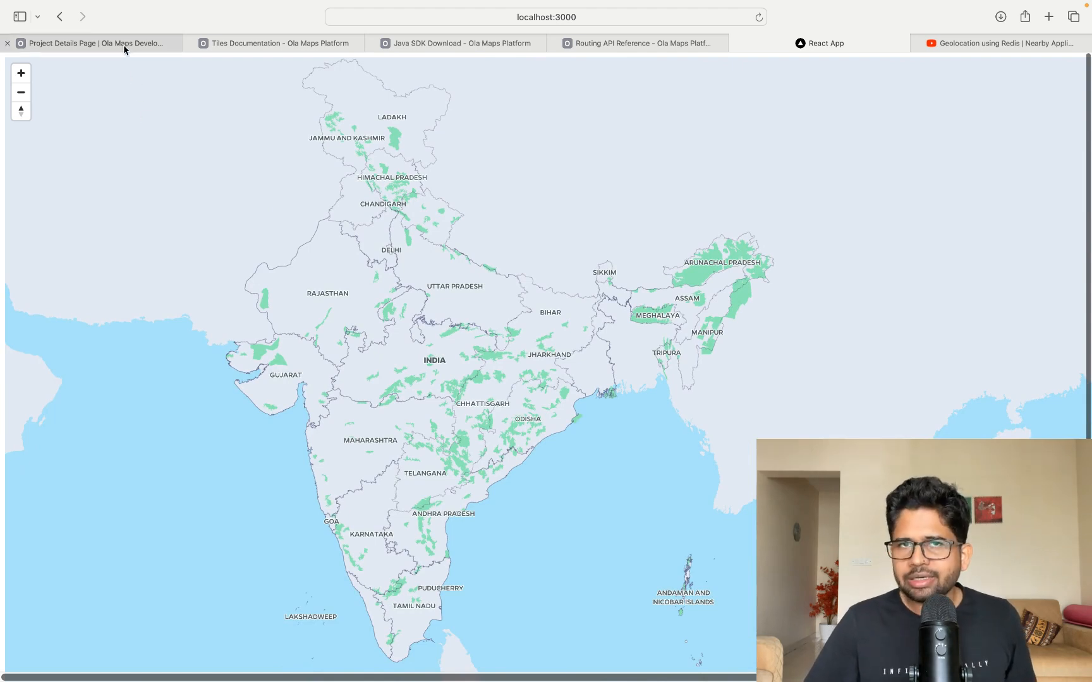
click(90, 42)
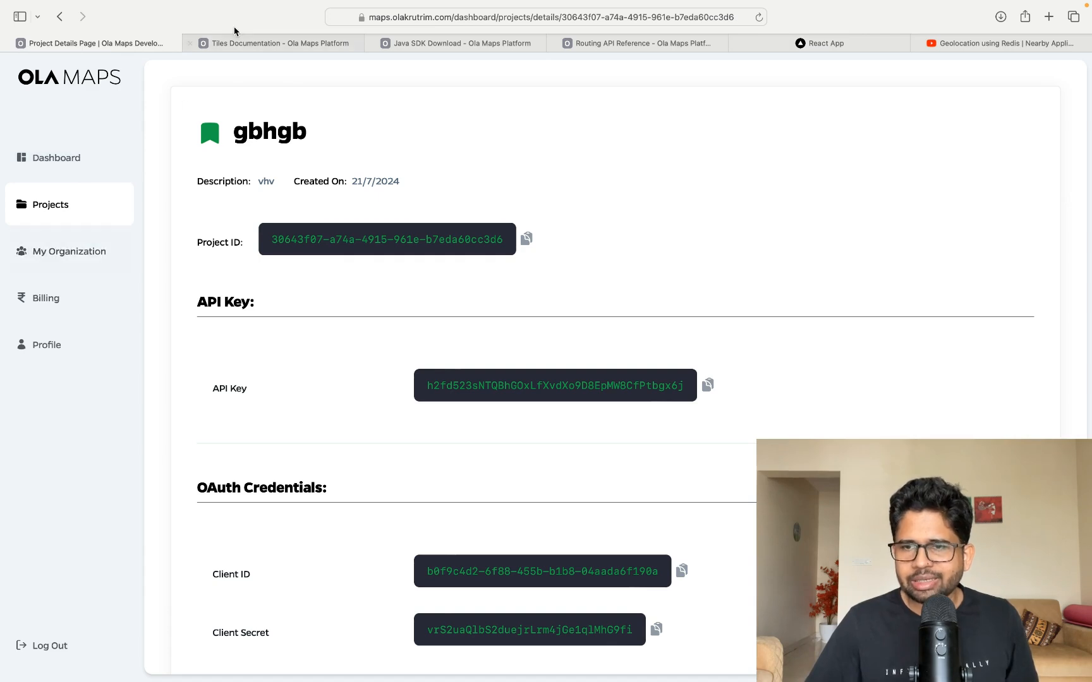
Return to the Map Tiles docs, then open Ola Map Services - JAVA SDK documentation
click(274, 43)
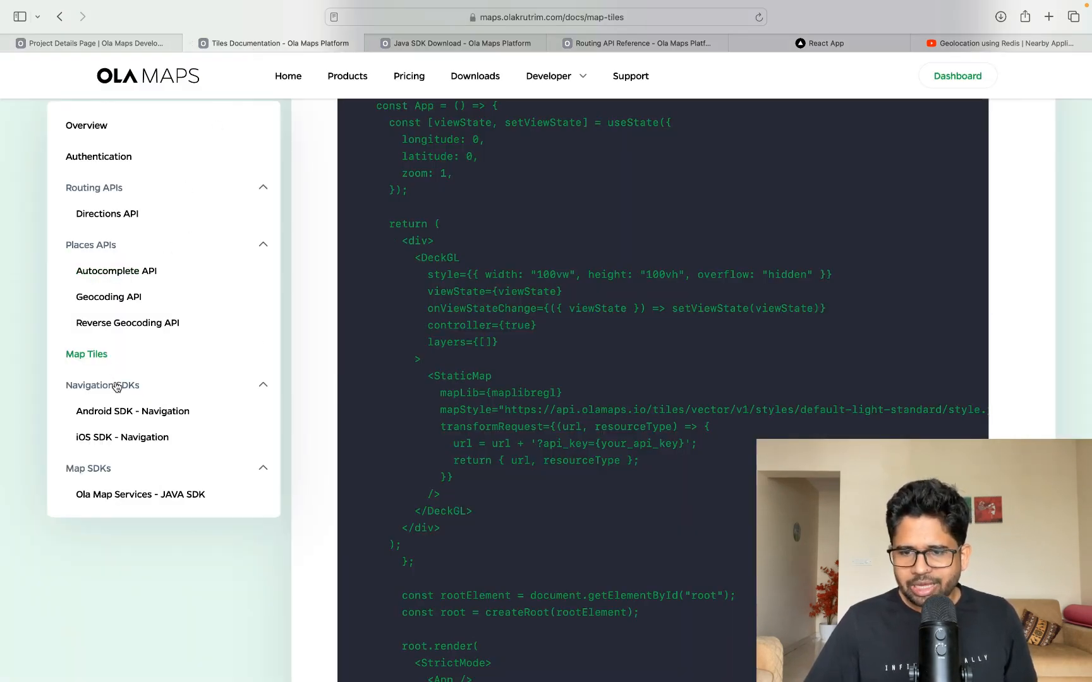
mouse_move(414, 652)
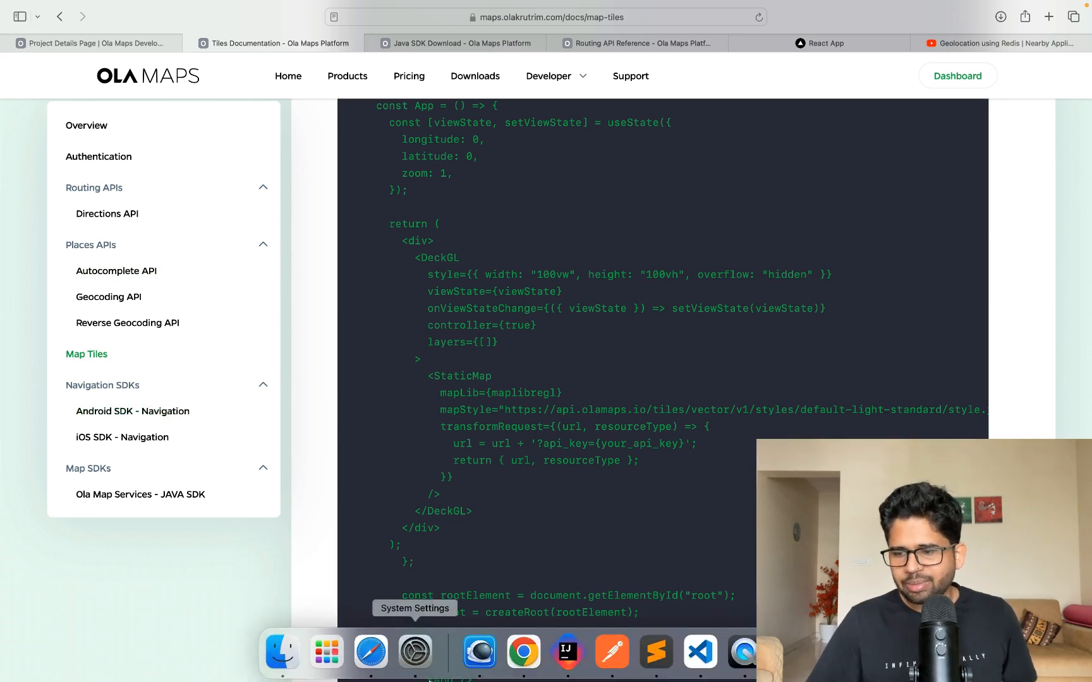
mouse_move(610, 652)
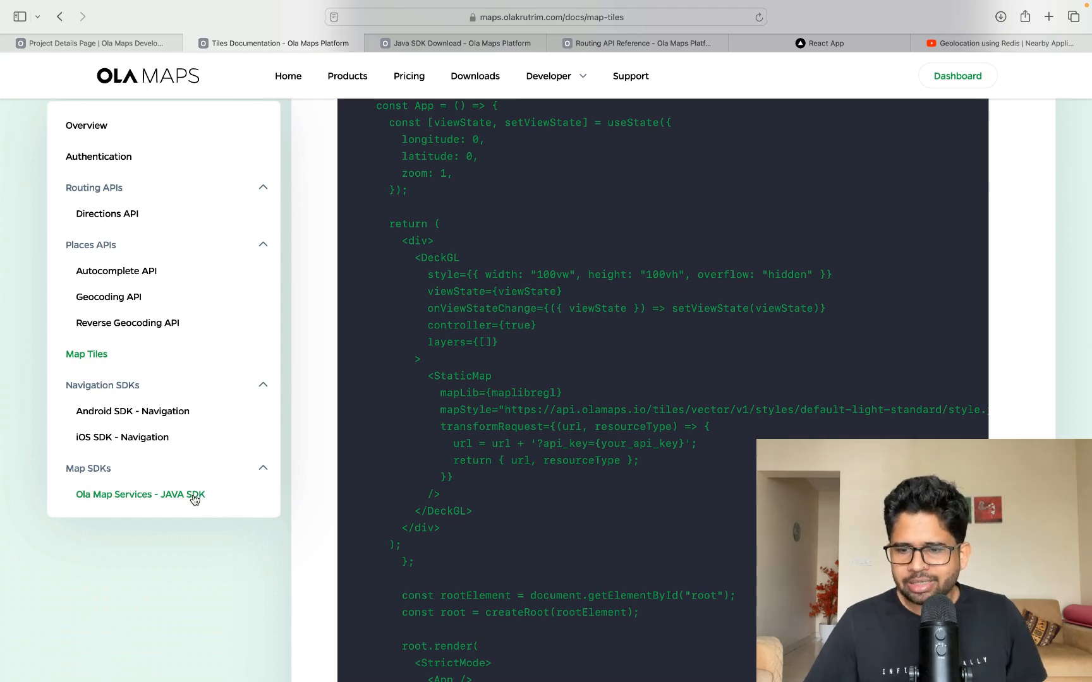
click(139, 494)
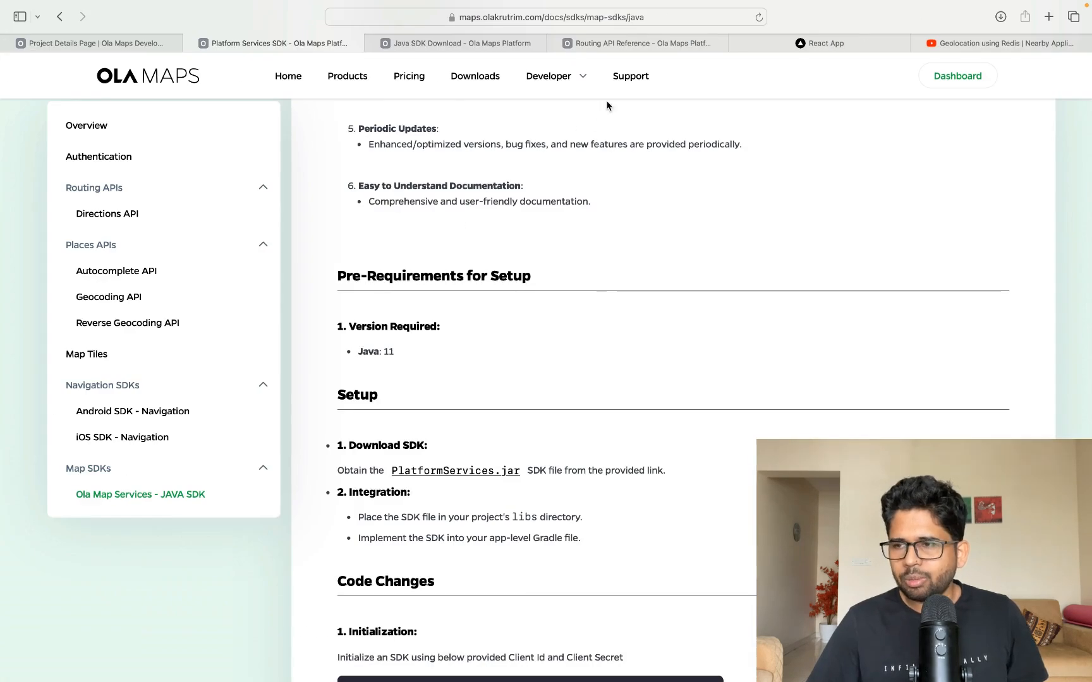
Browse the Directions API schemas in the Routing API reference, then view the React India map
click(635, 43)
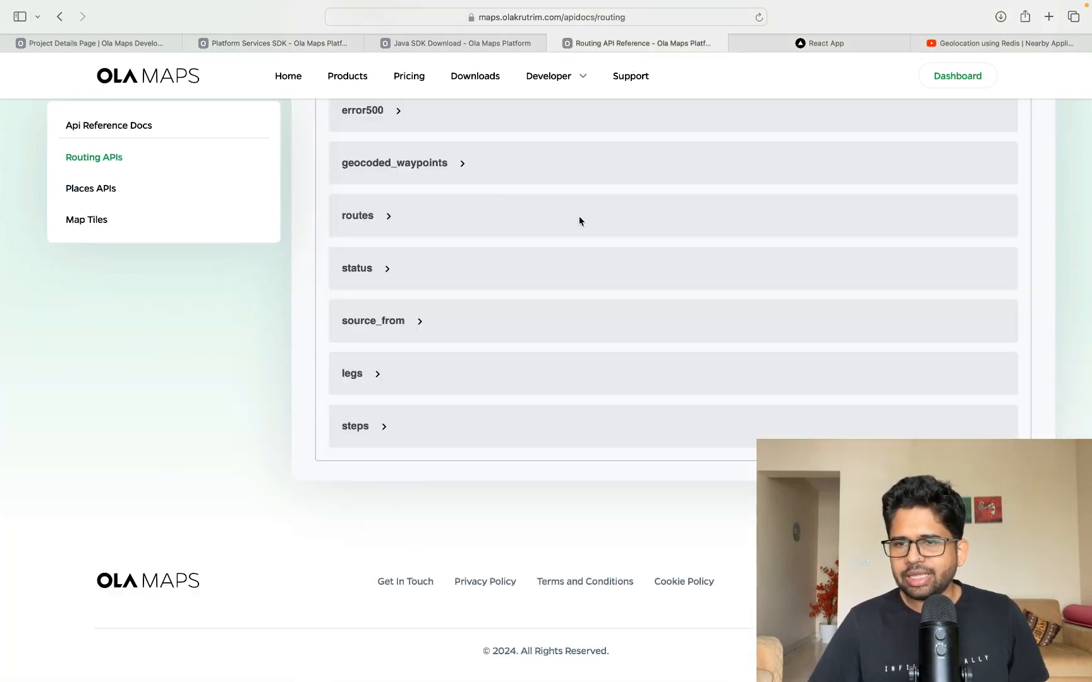
scroll(up, 3)
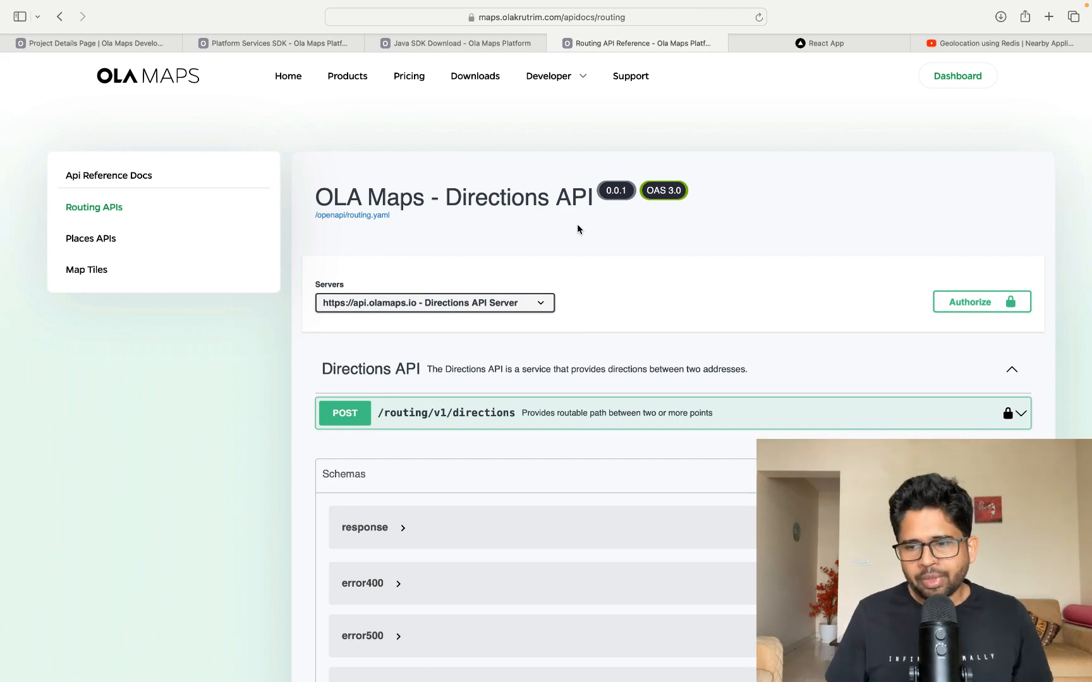
mouse_move(533, 151)
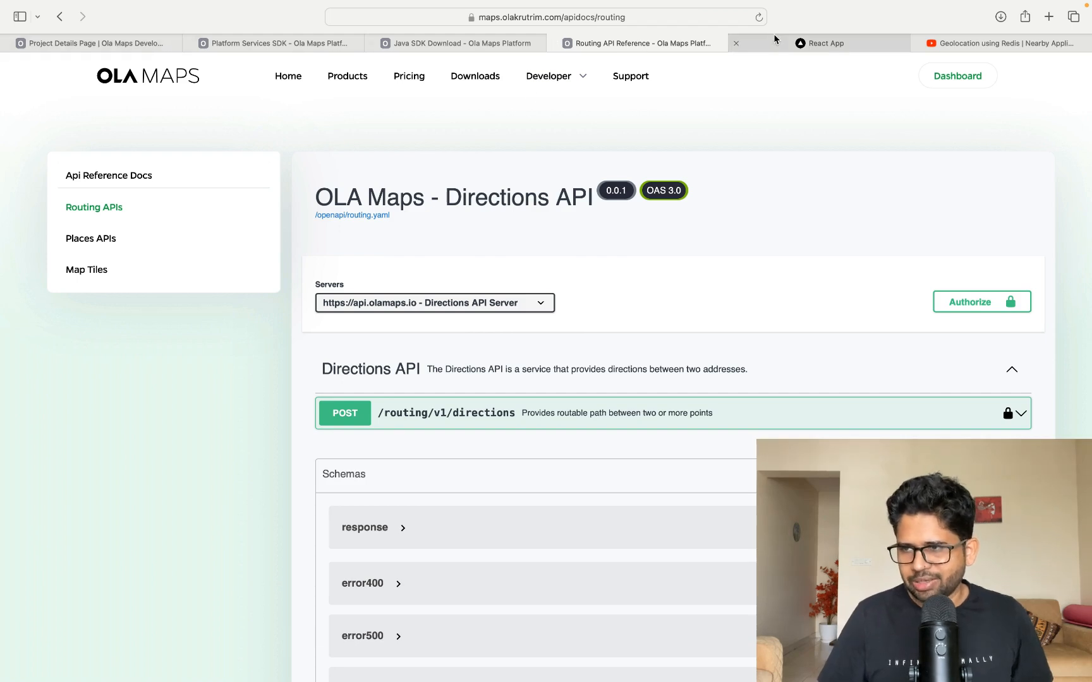
click(827, 42)
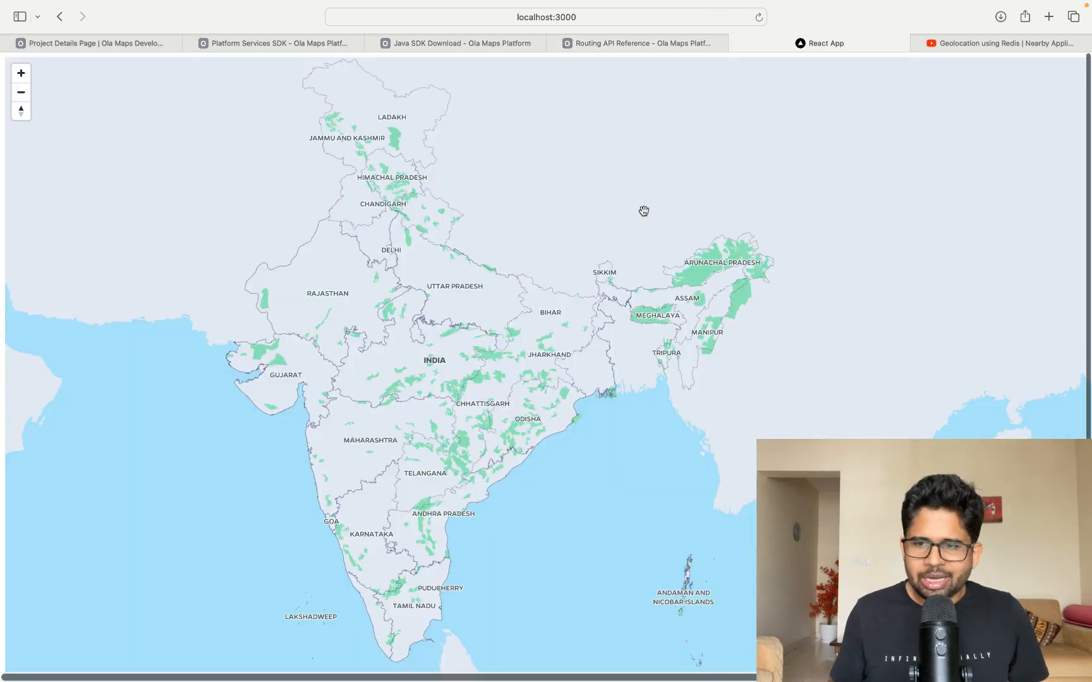